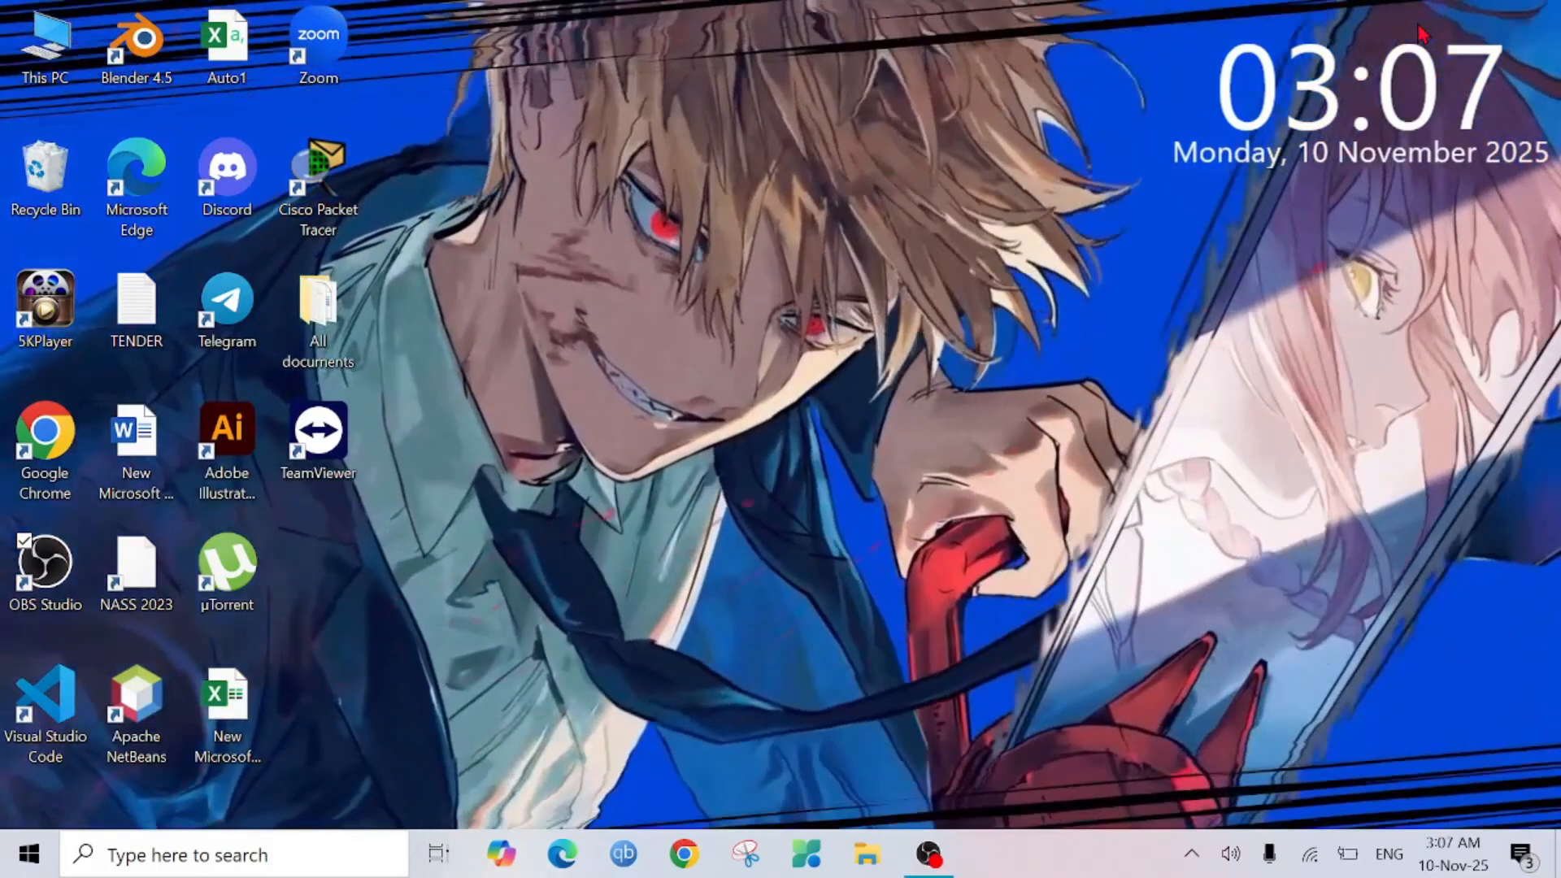
- Launch Chrome and reach its Settings page from the three-dot menu
click(679, 853)
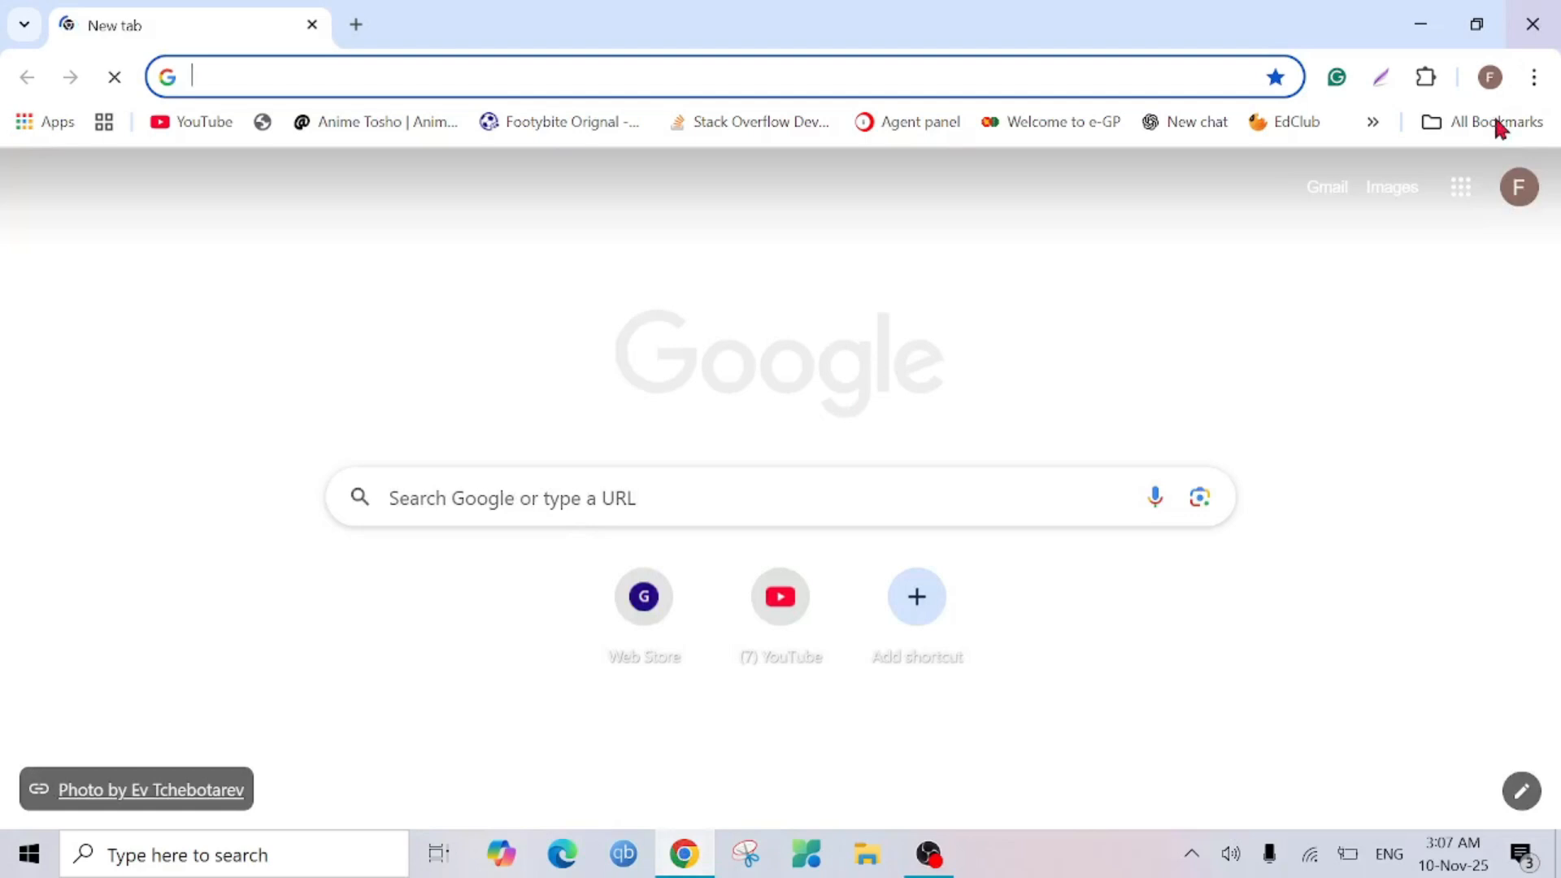
click(1531, 76)
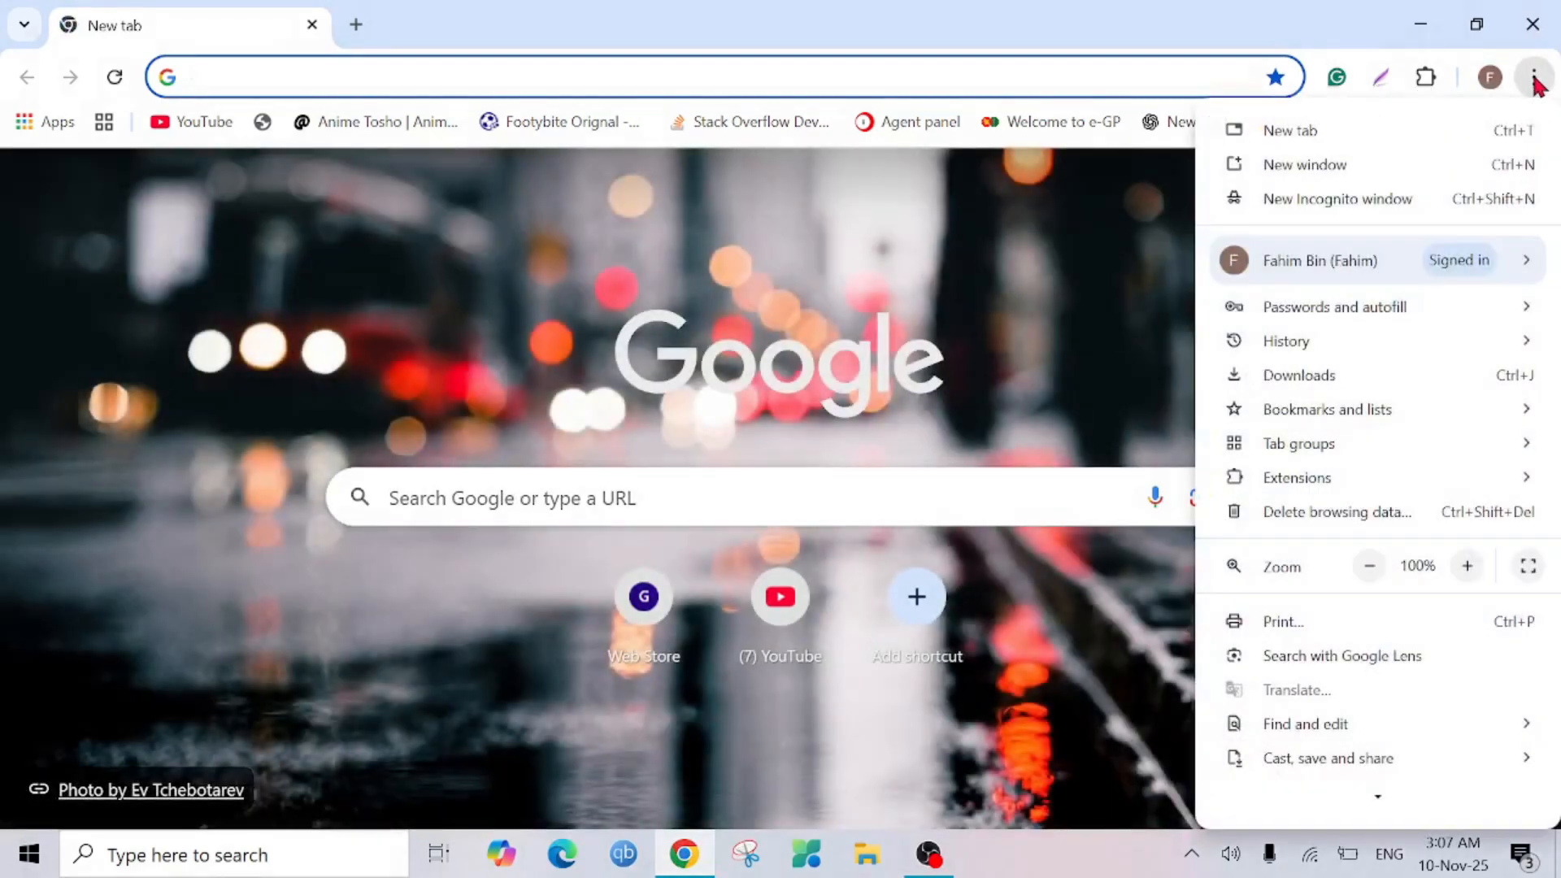
scroll(down, 3)
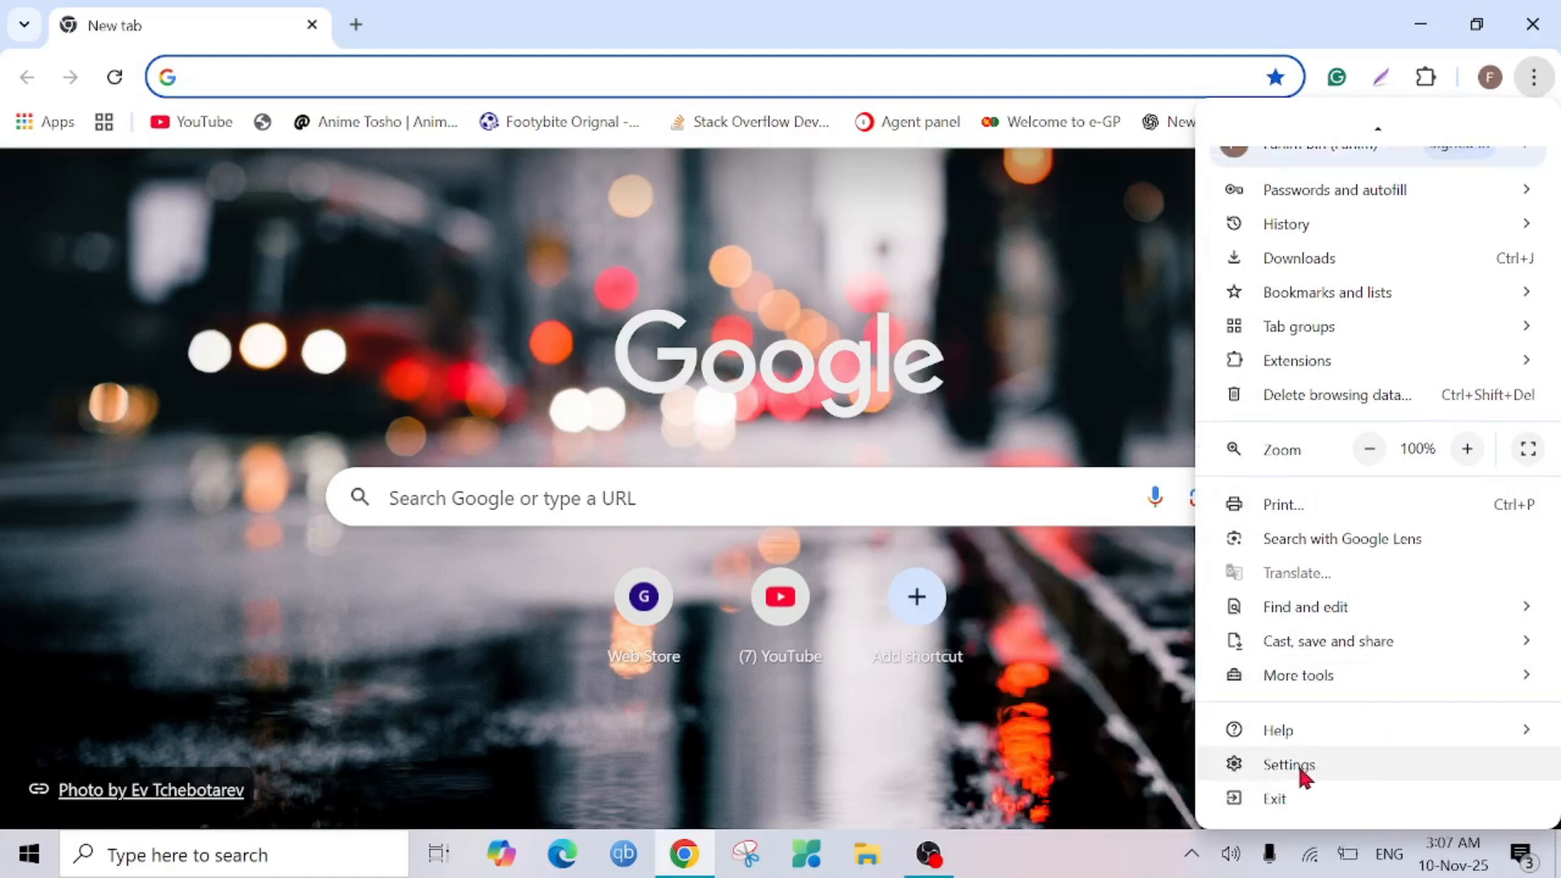
click(1288, 764)
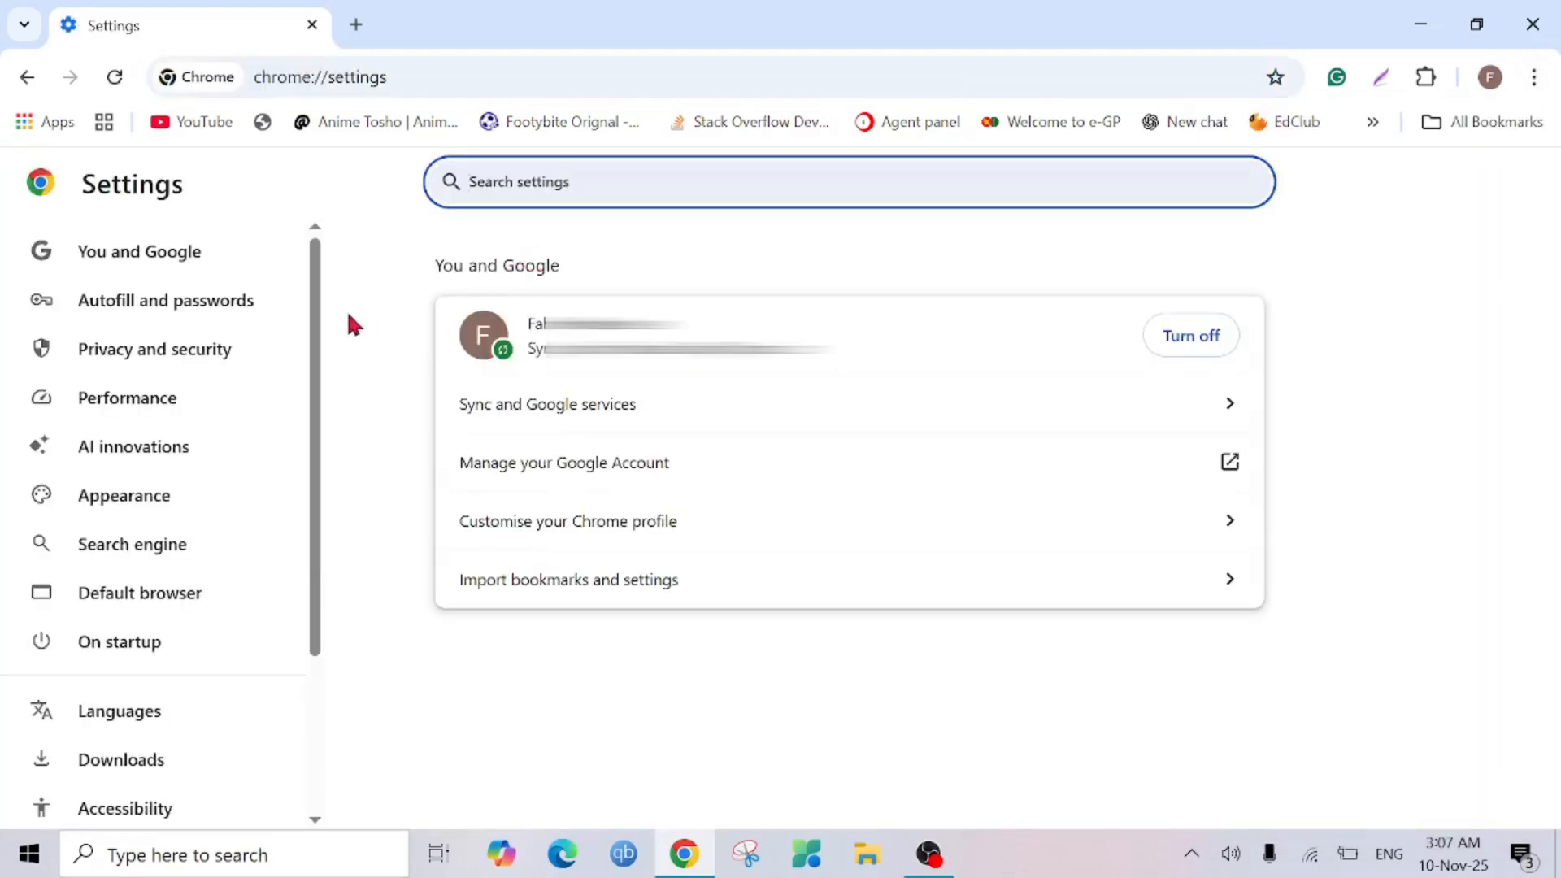
scroll(down, 3)
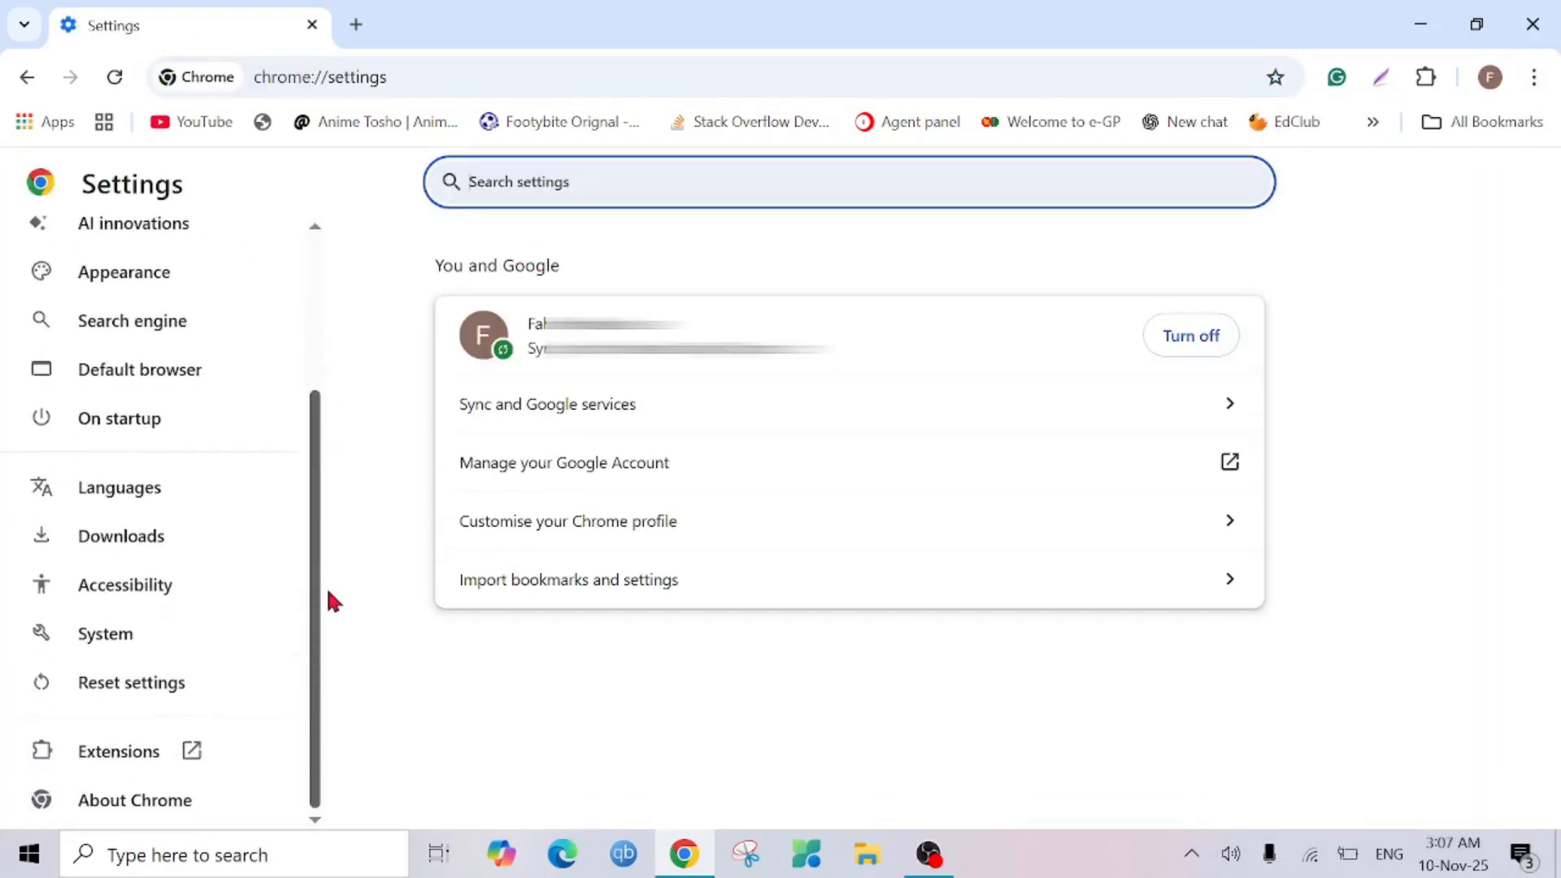
mouse_move(146, 652)
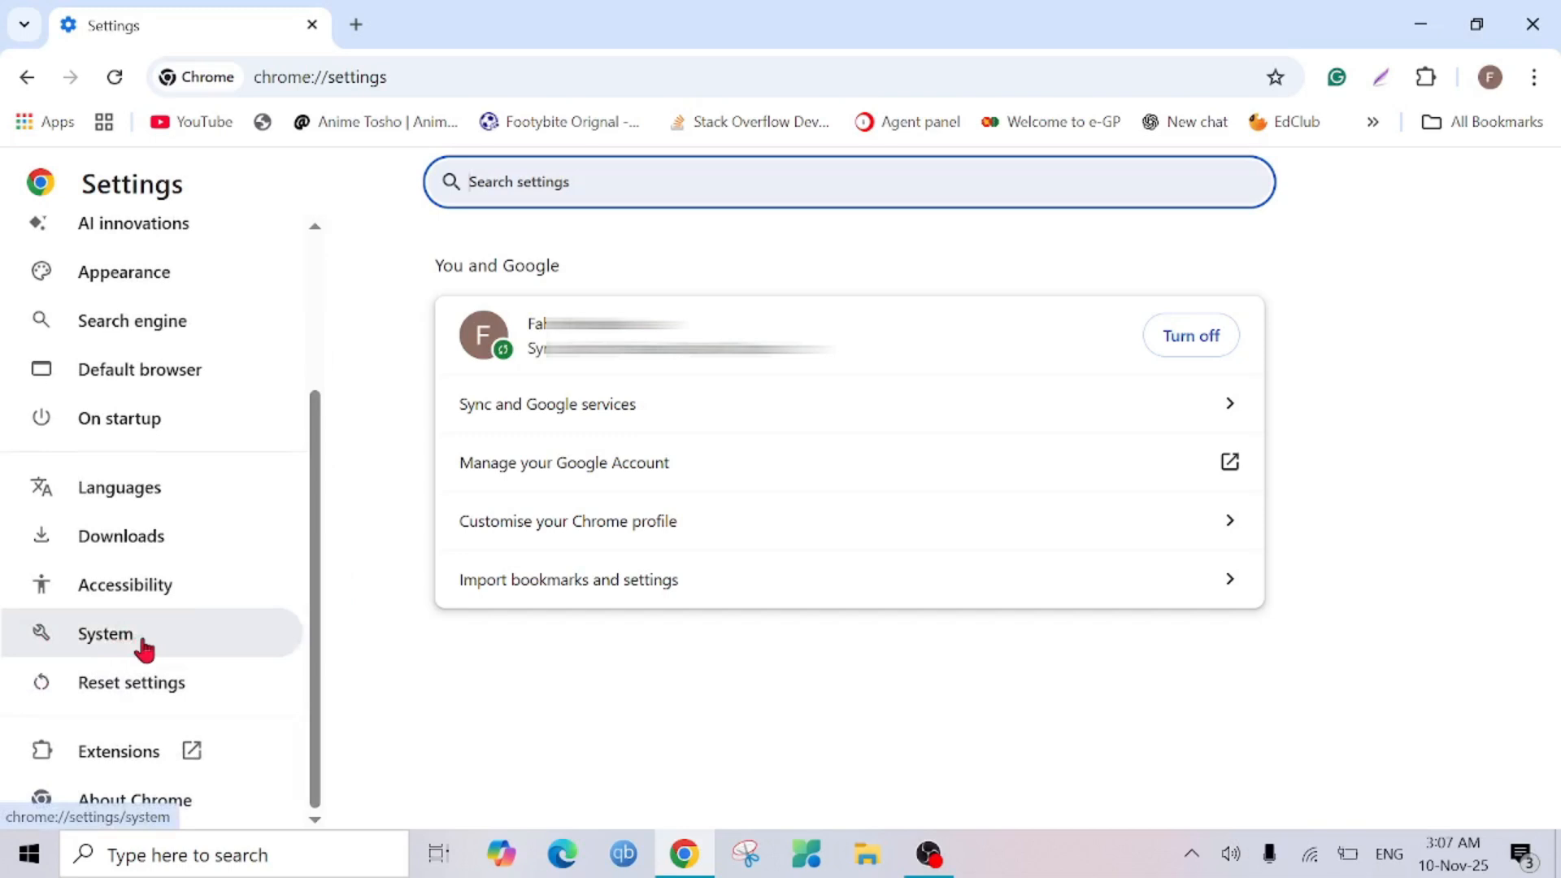
- In System settings, switch off 'Continue running background apps' and 'Use graphics acceleration when available'
click(103, 634)
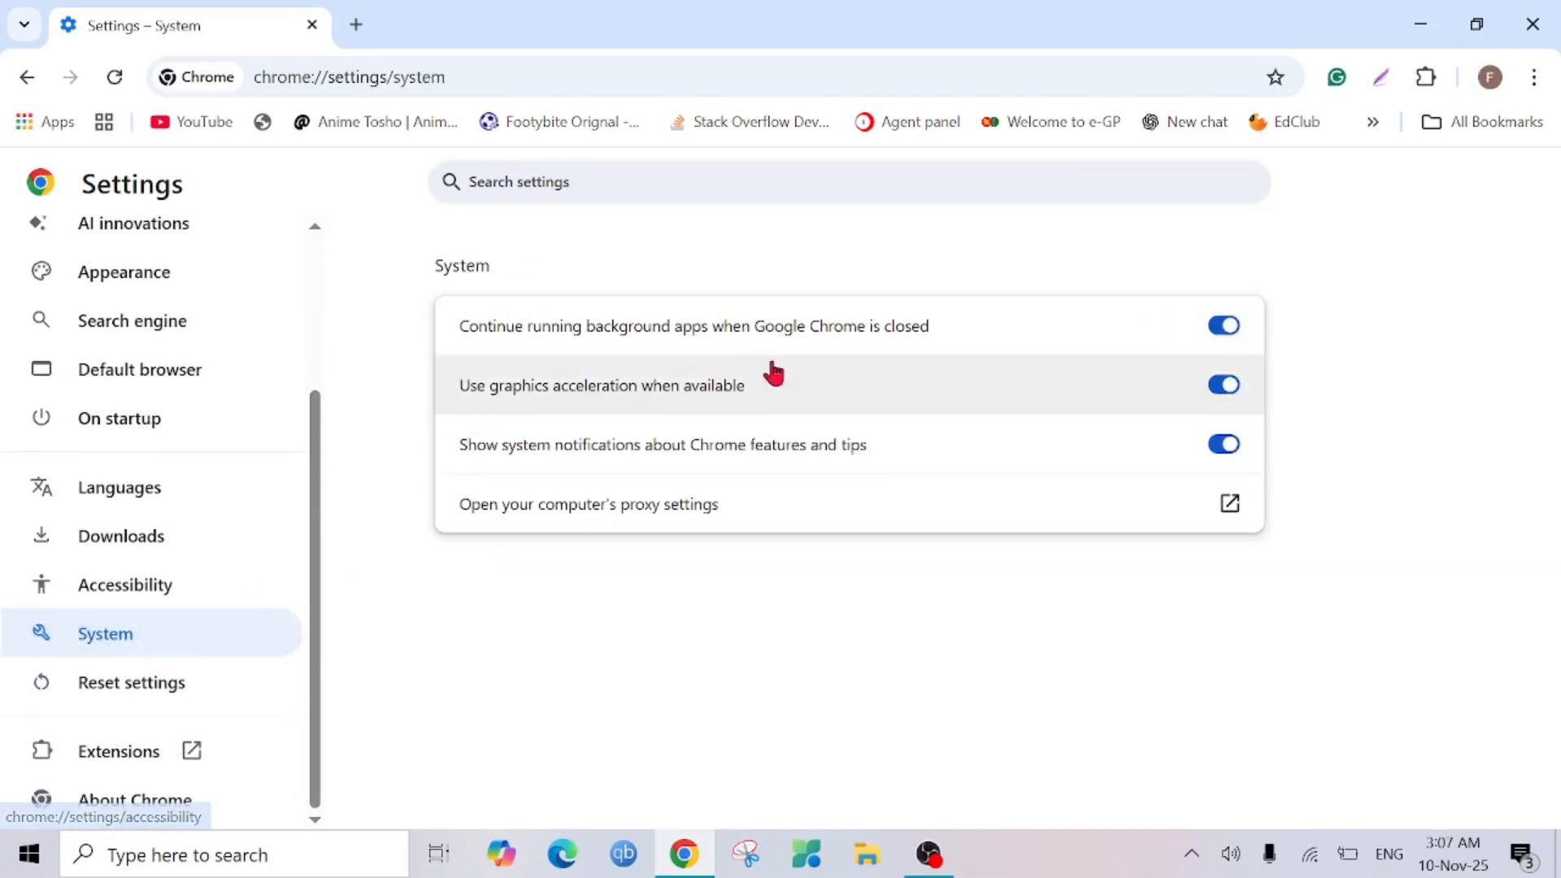
mouse_move(560, 346)
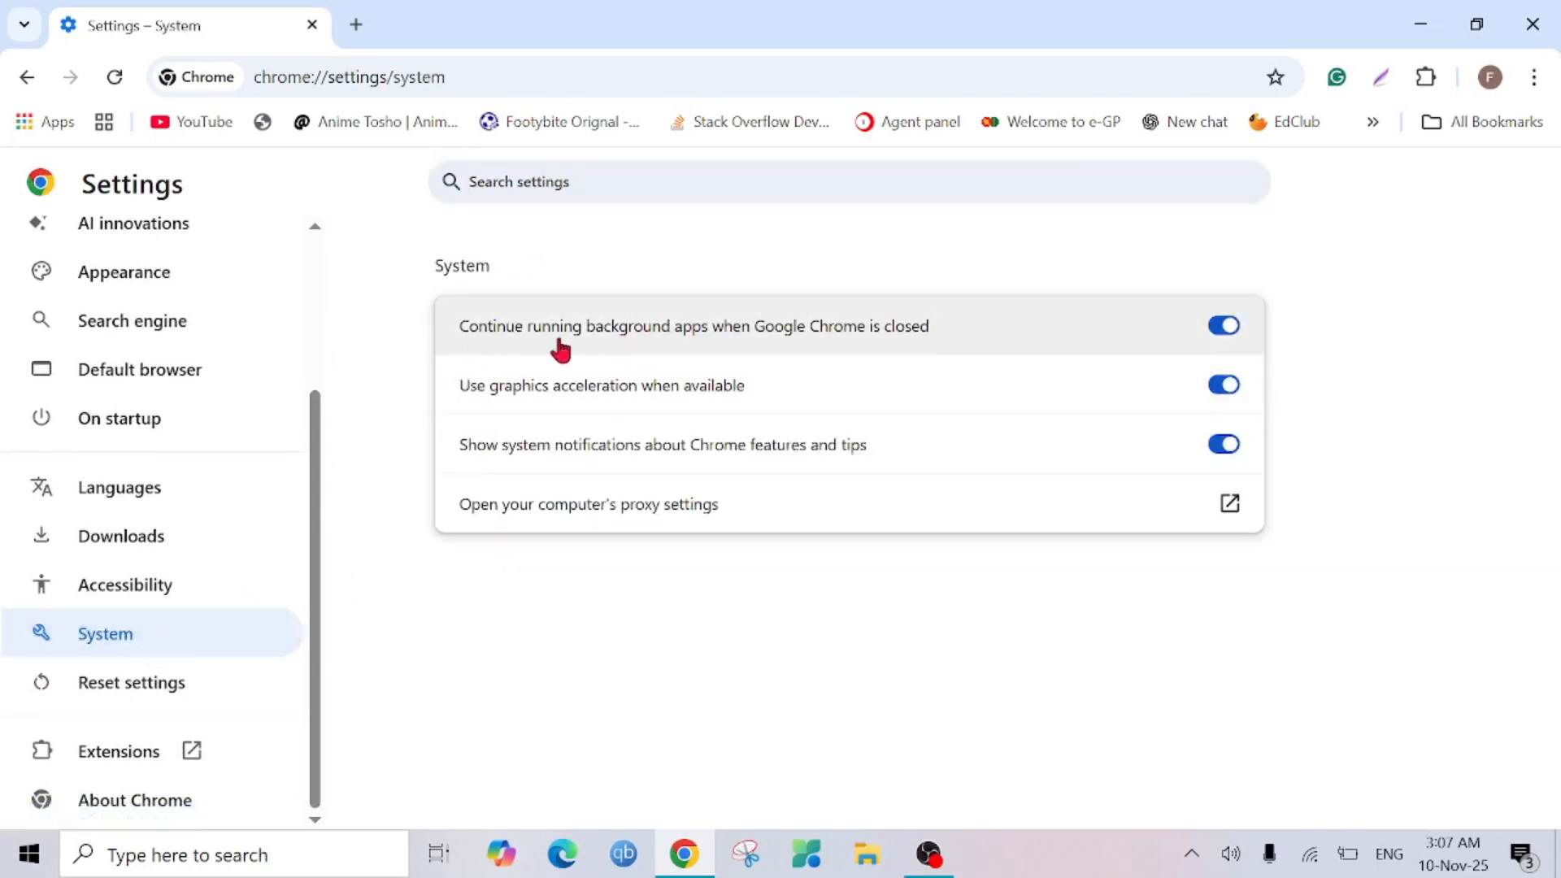
mouse_move(517, 351)
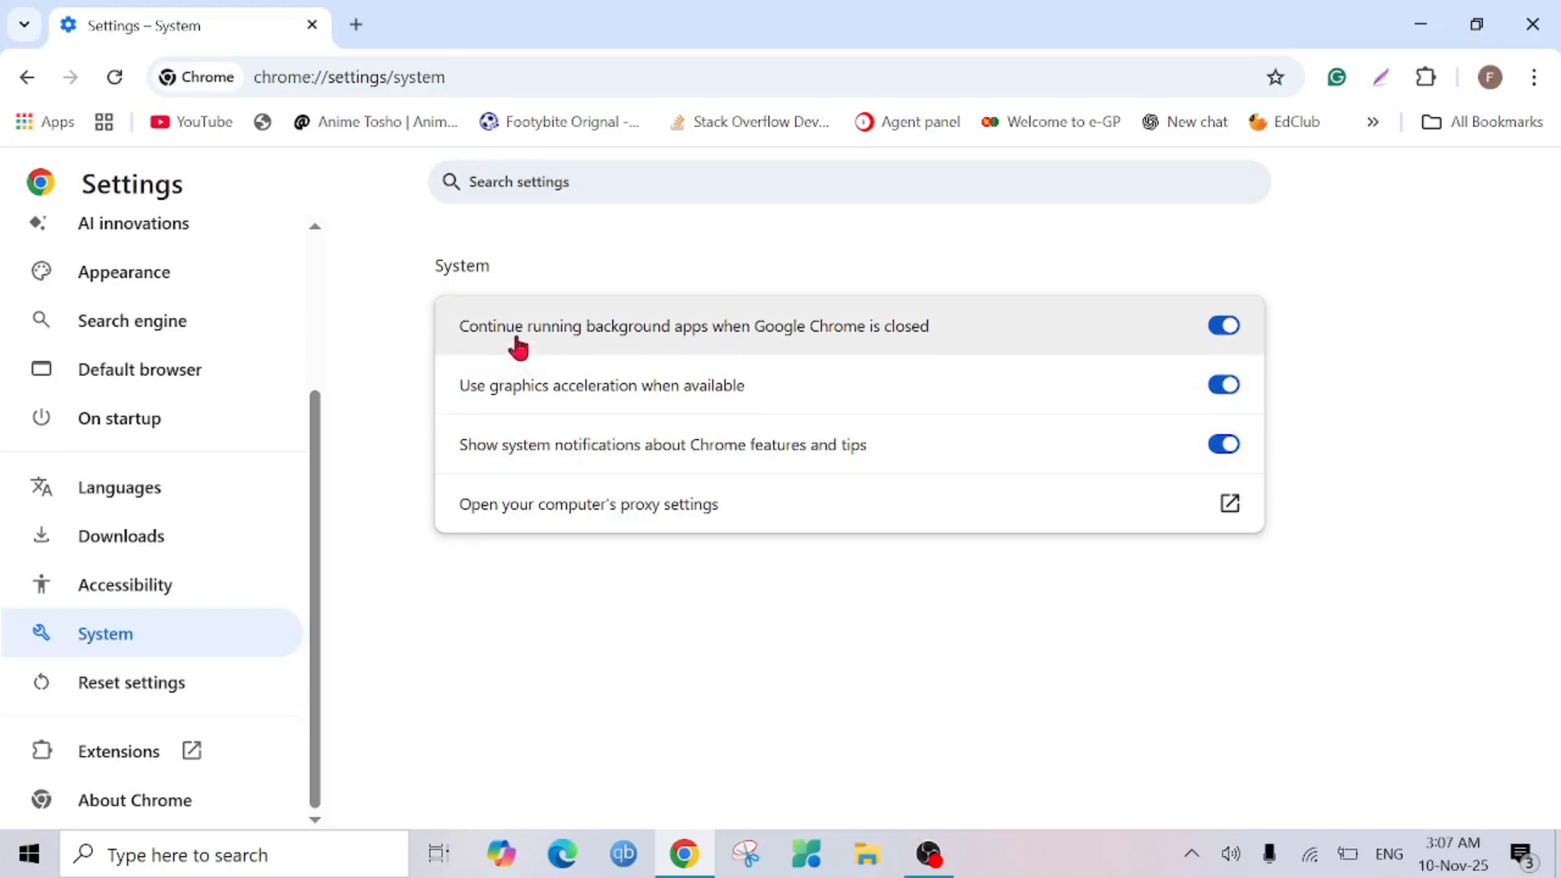
mouse_move(795, 363)
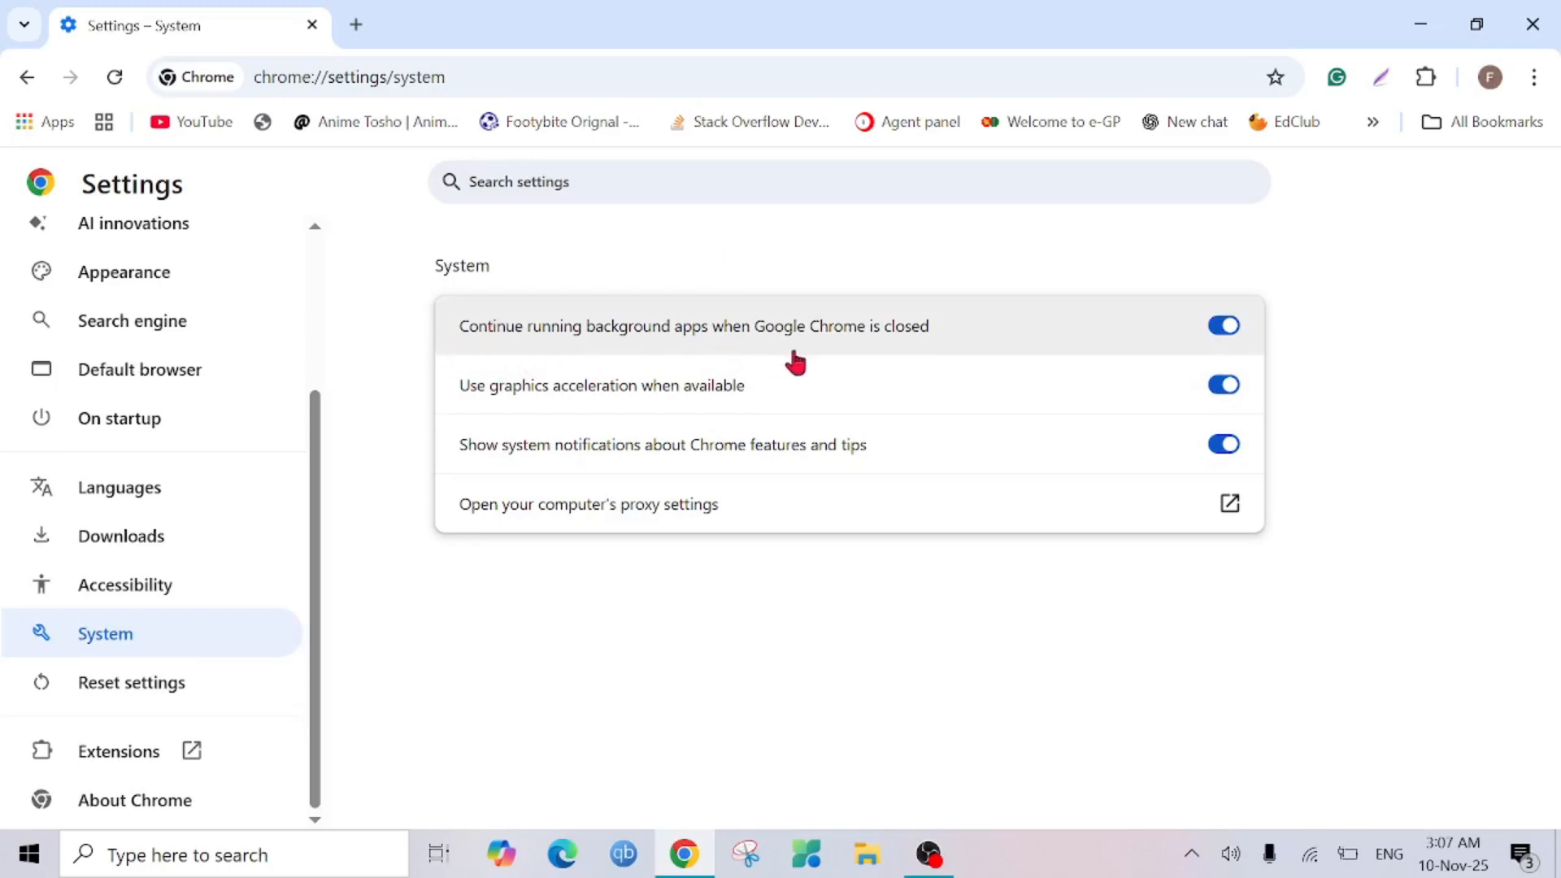
mouse_move(943, 352)
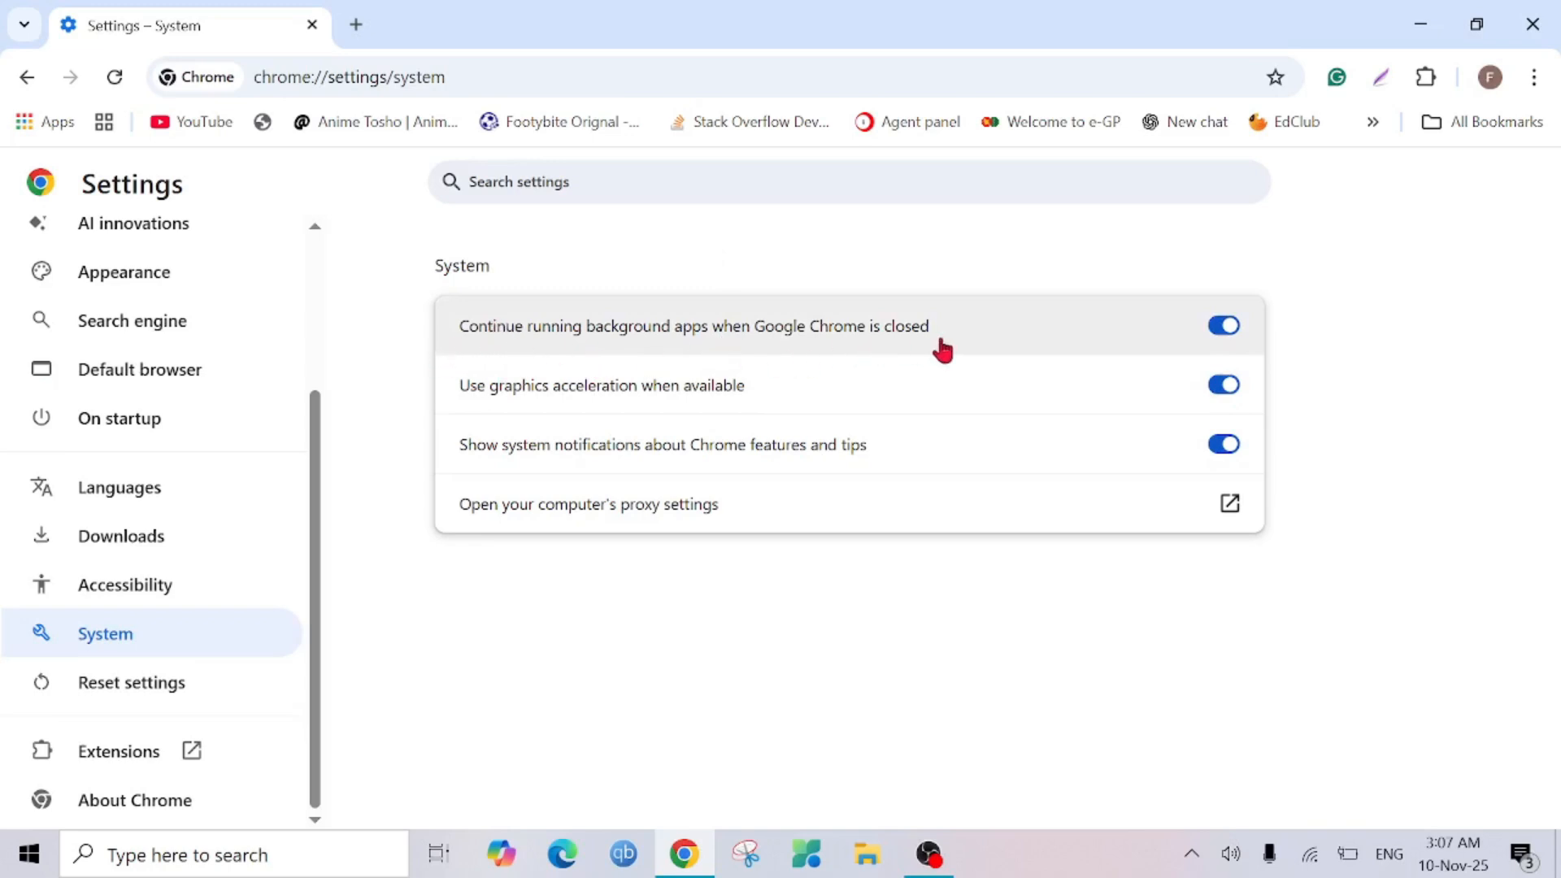
mouse_move(1194, 298)
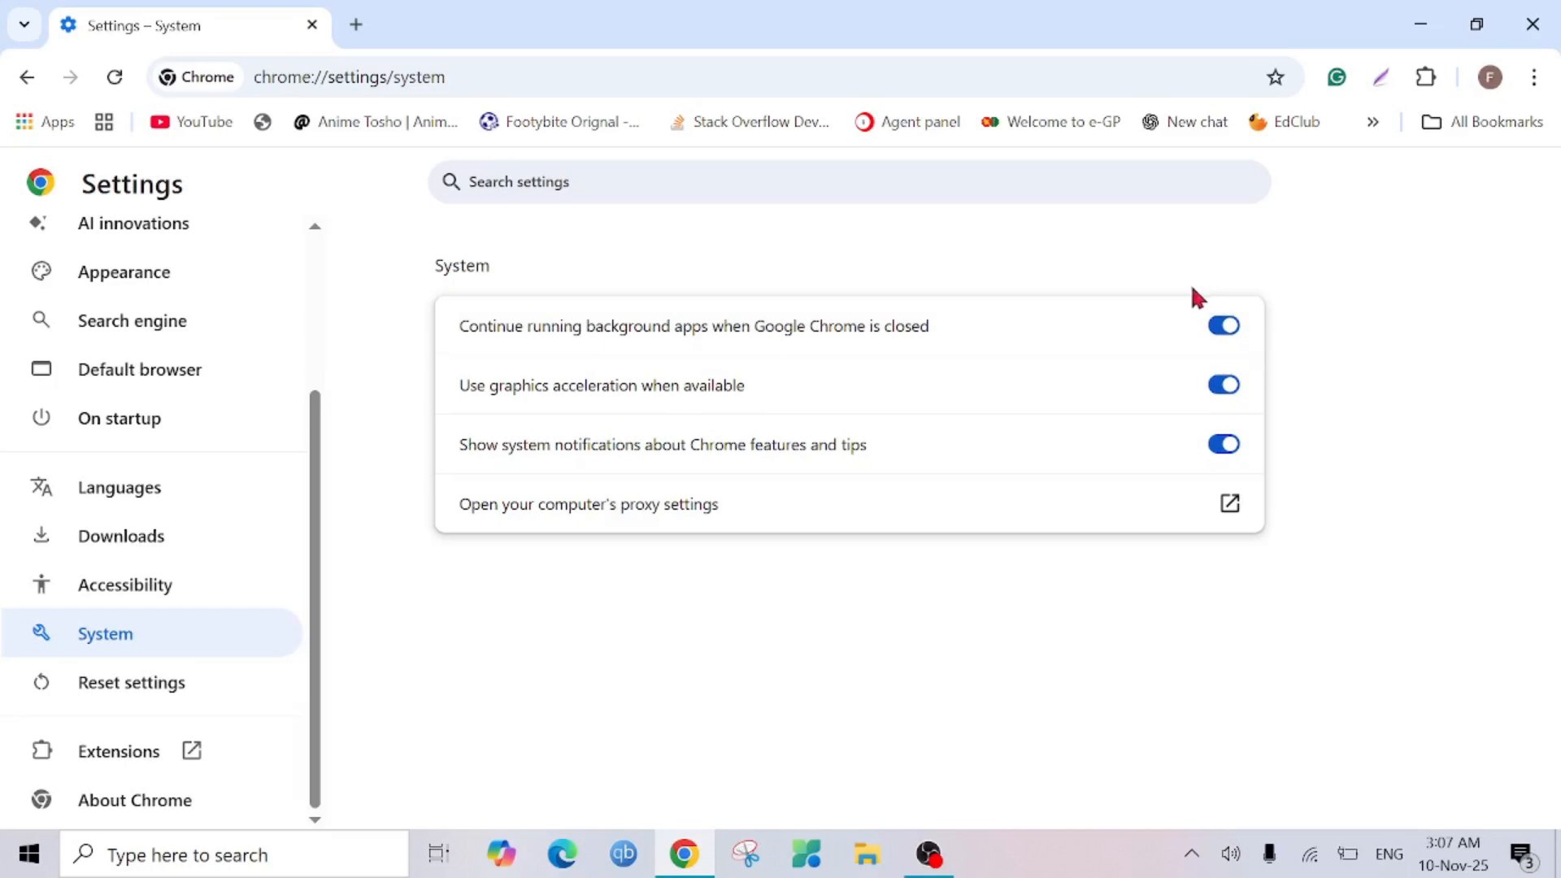
click(1224, 325)
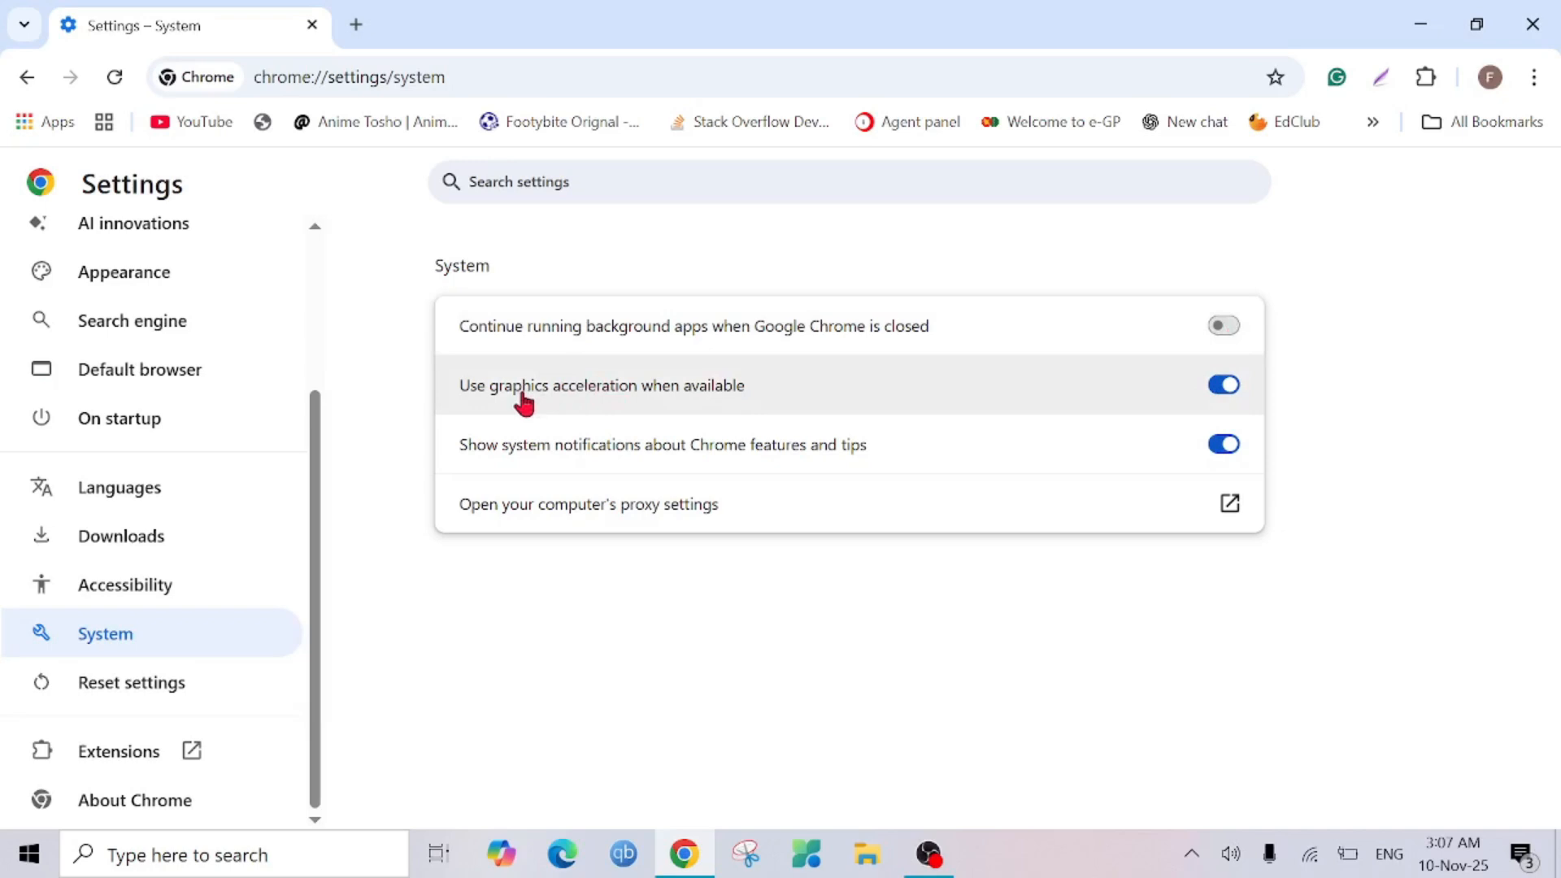
mouse_move(555, 400)
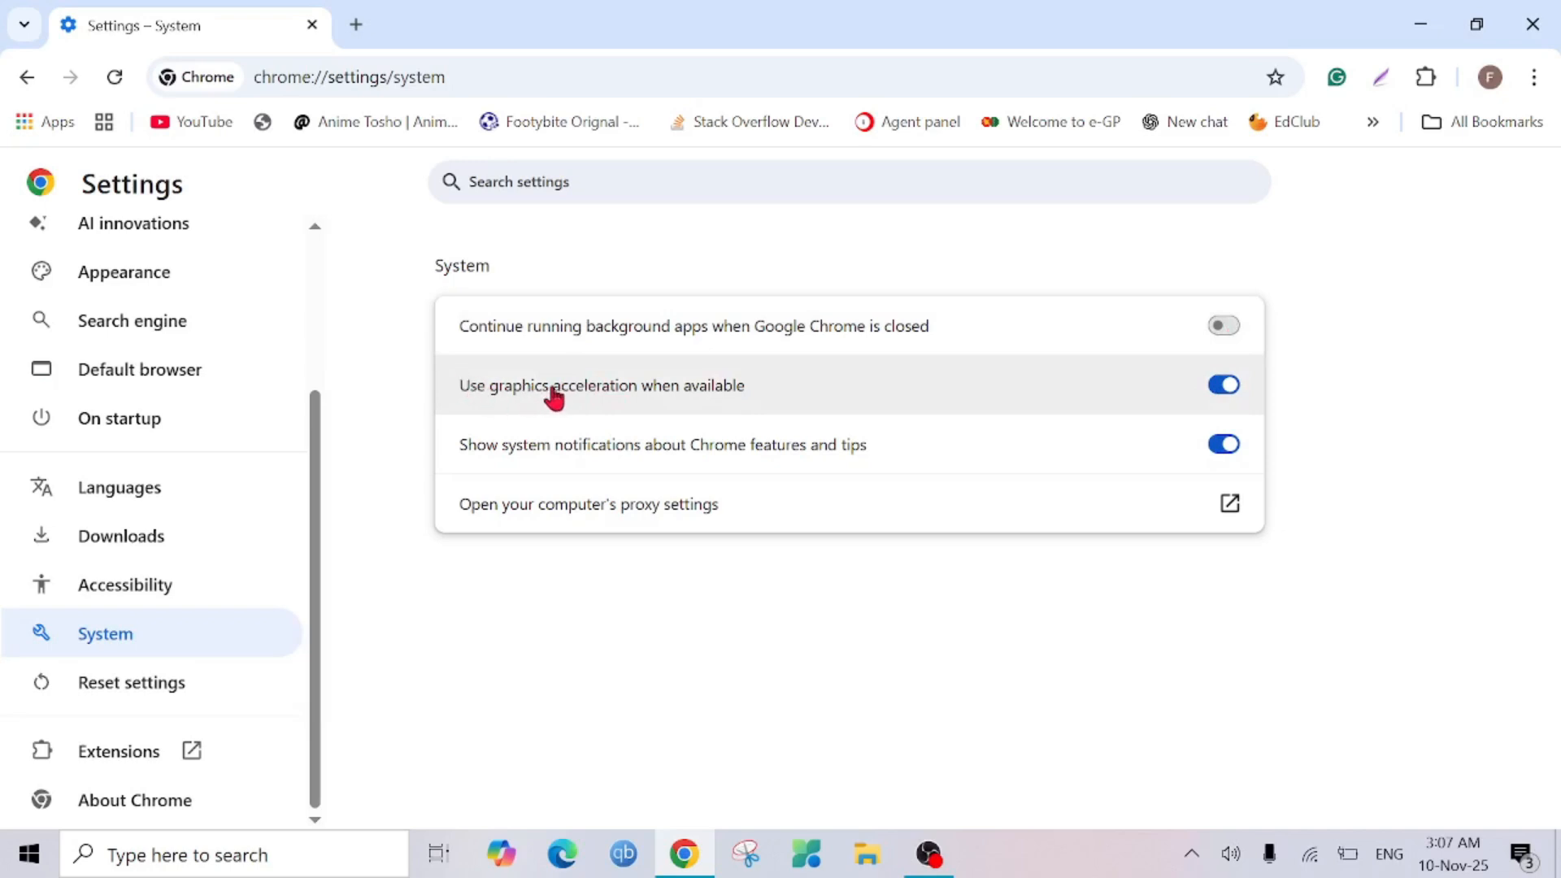
mouse_move(830, 423)
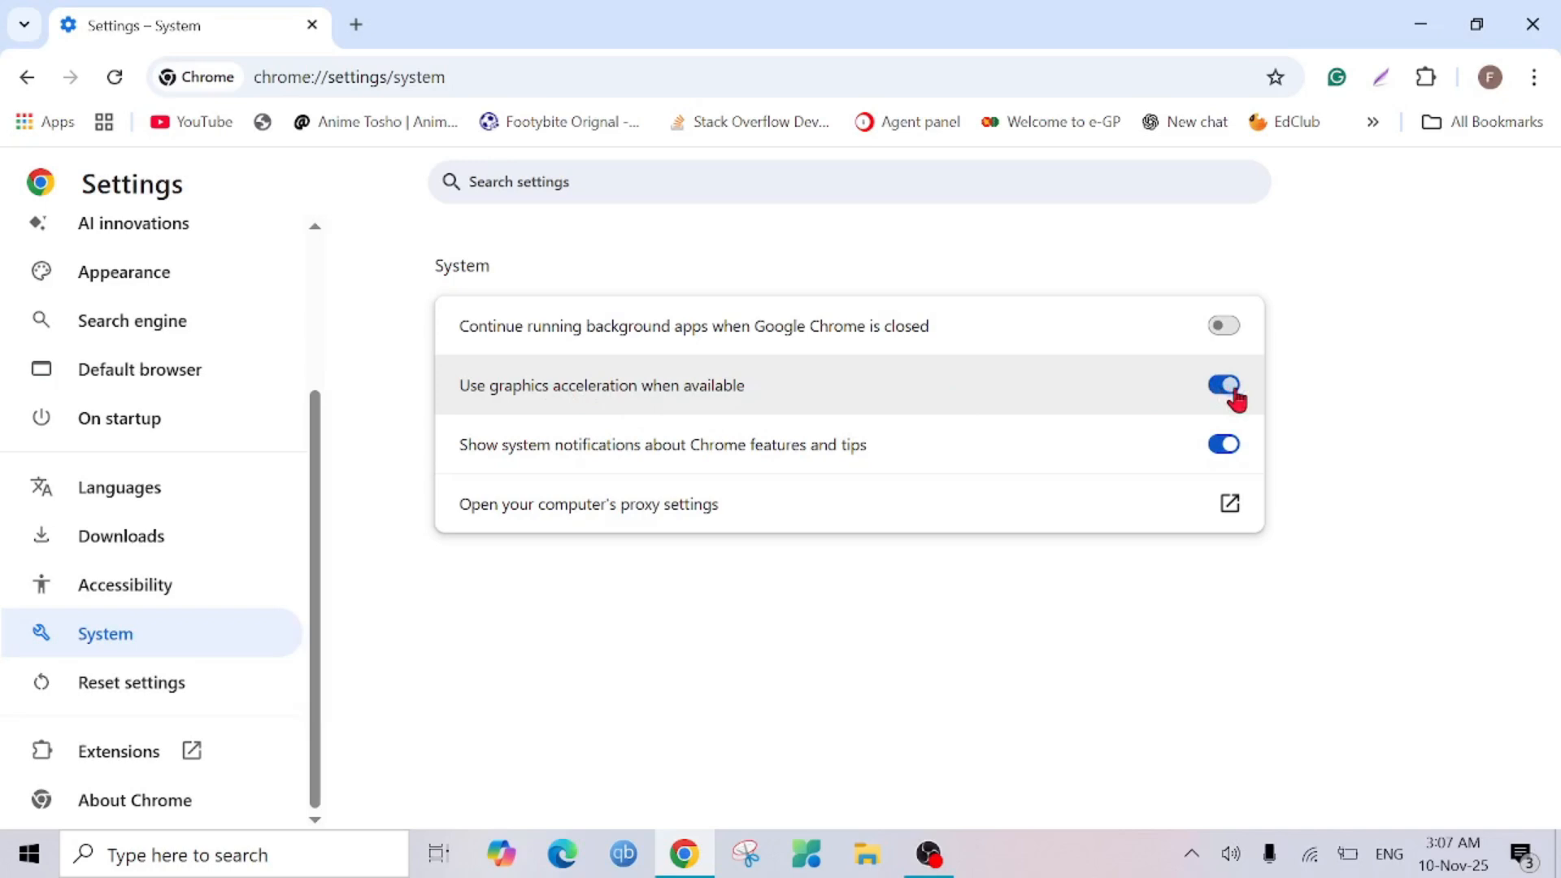
click(1223, 385)
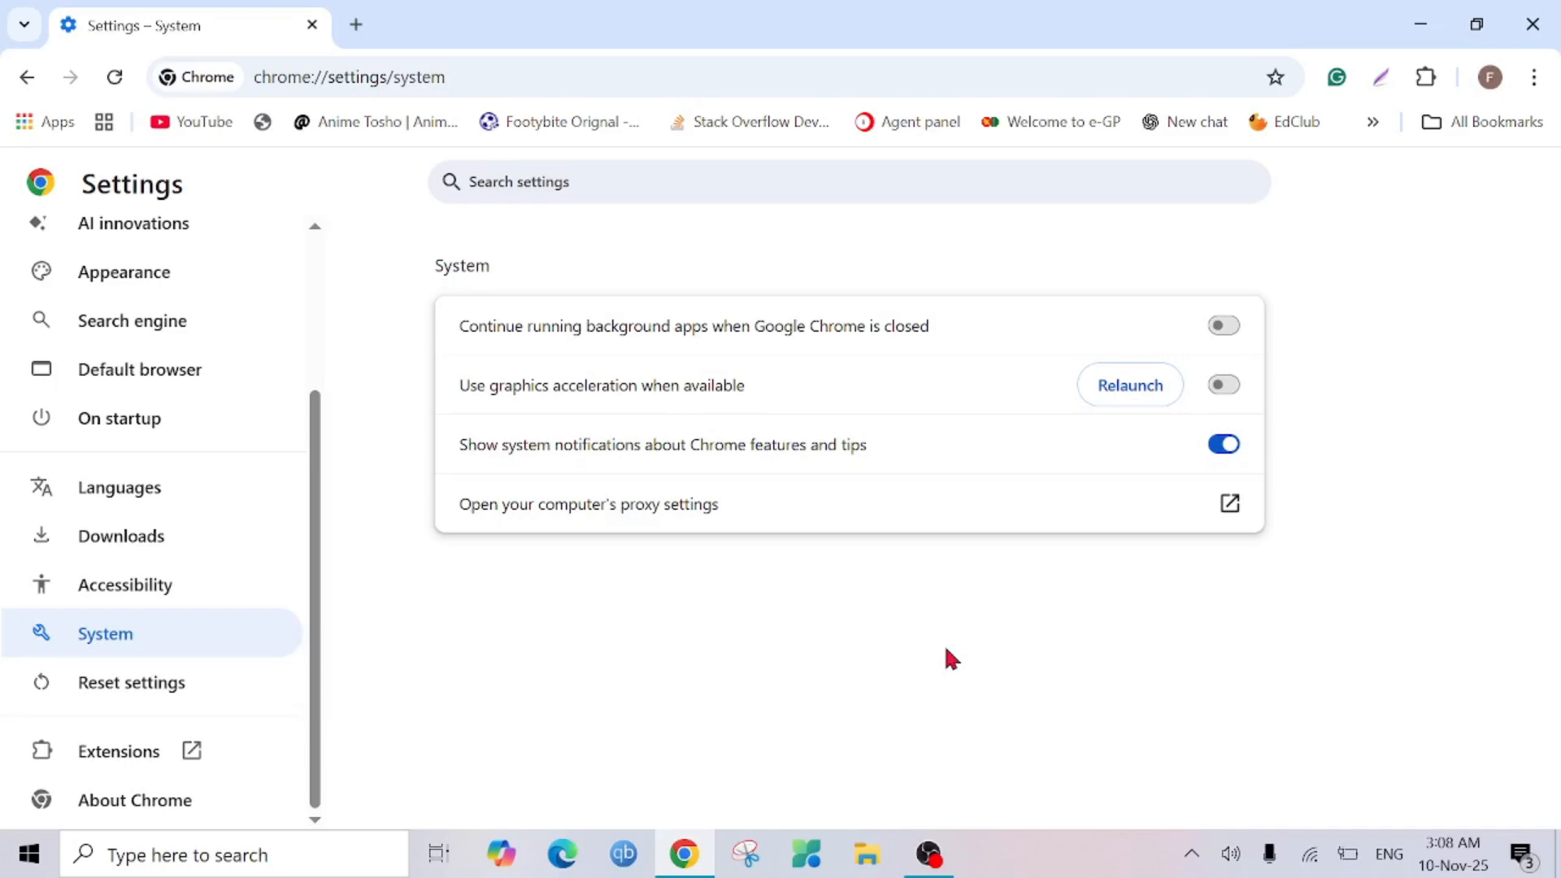
mouse_move(1543, 148)
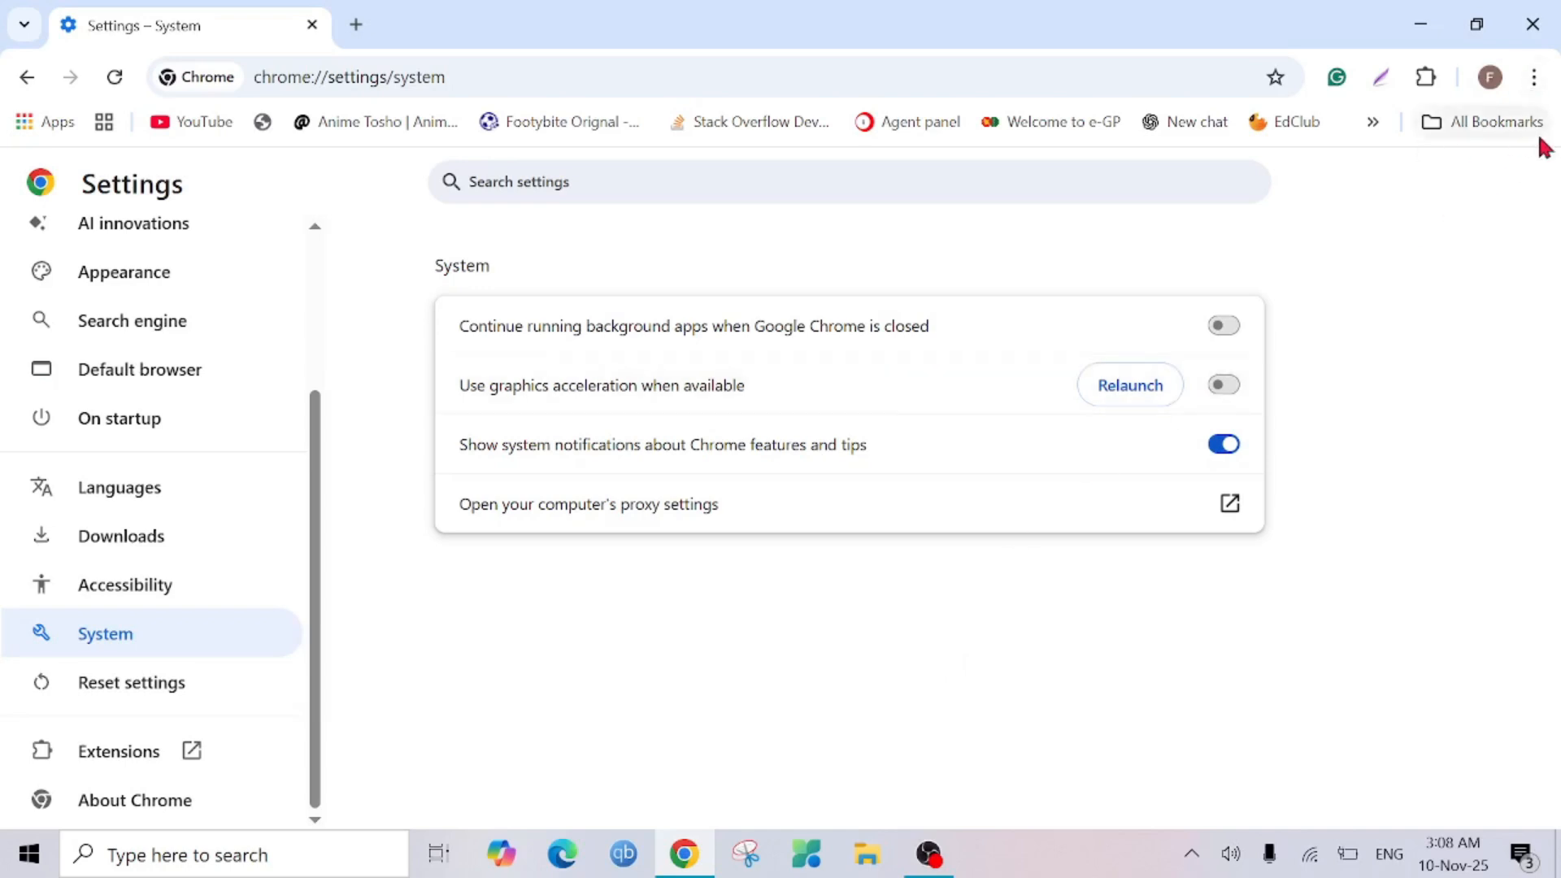
mouse_move(1533, 77)
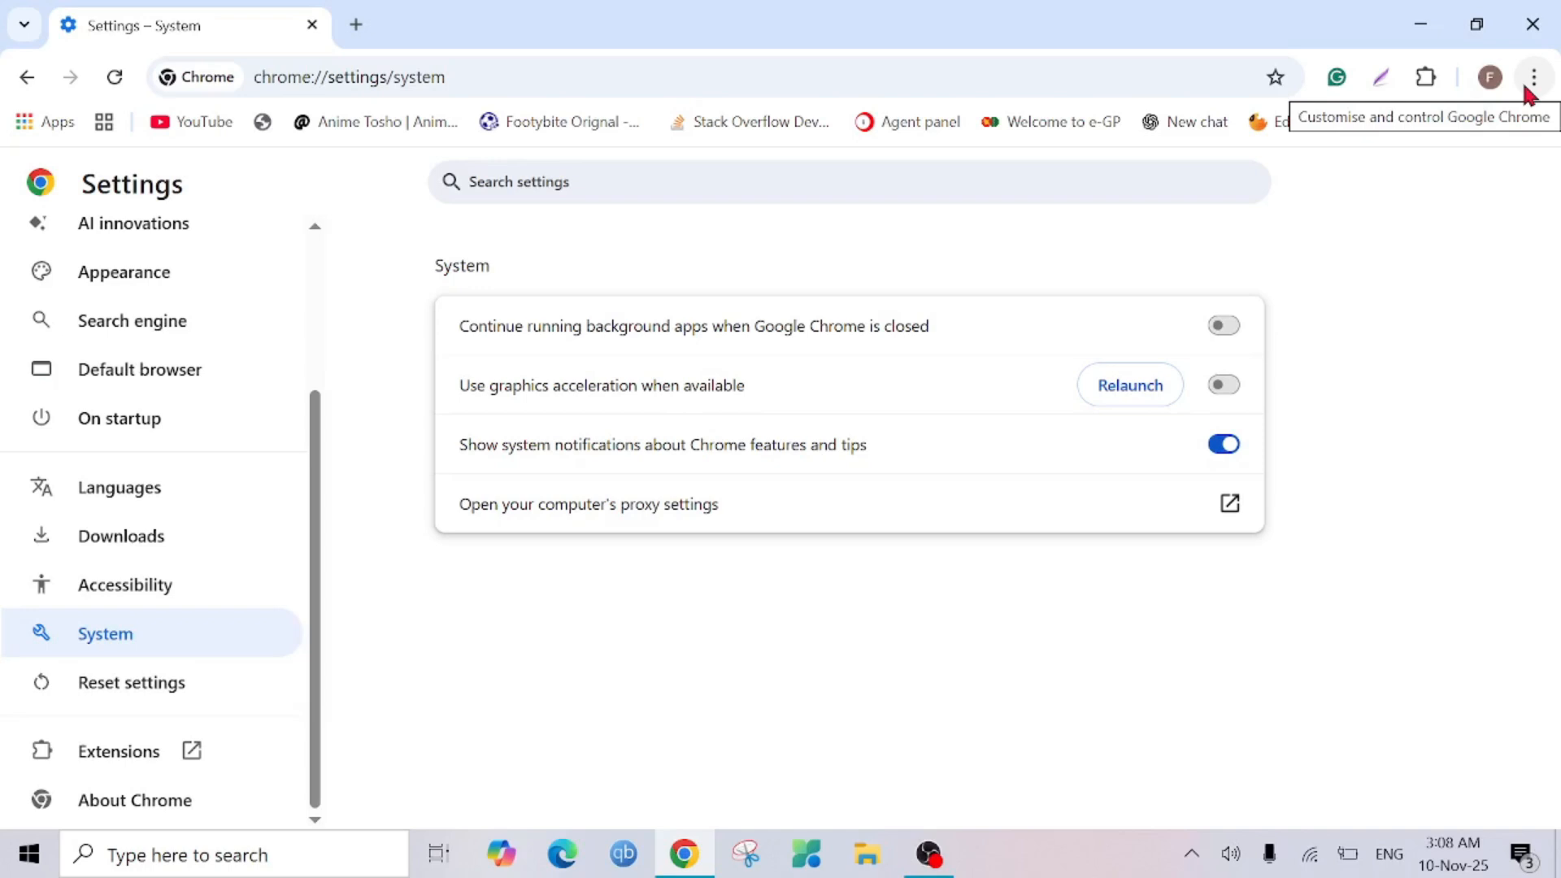
- Reach Manage Extensions from the three-dot menu and scroll through the installed extensions
click(1539, 74)
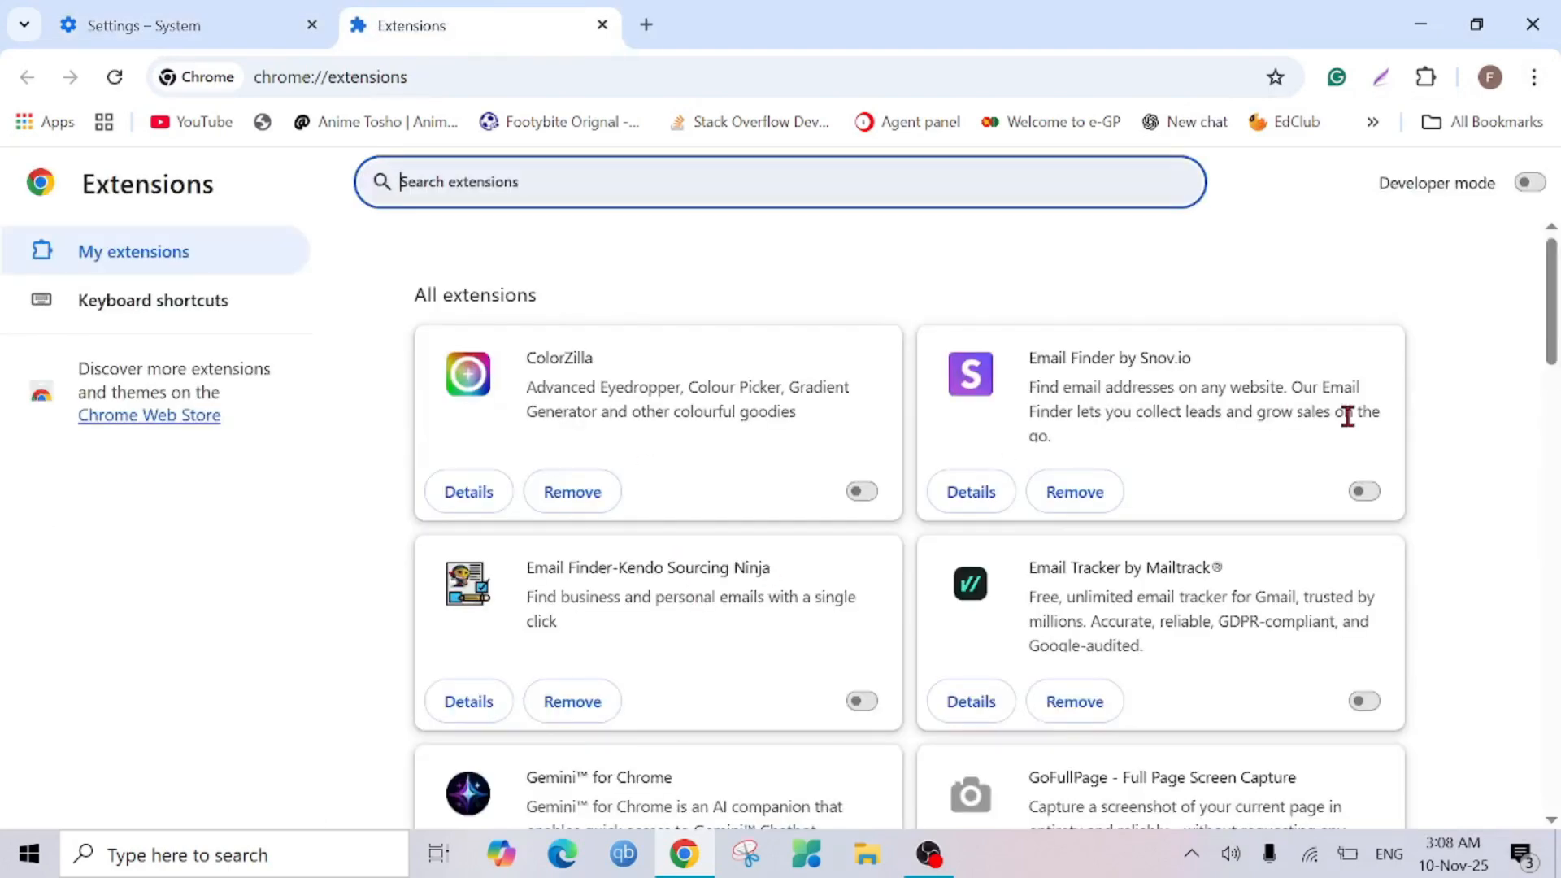
scroll(down, 3)
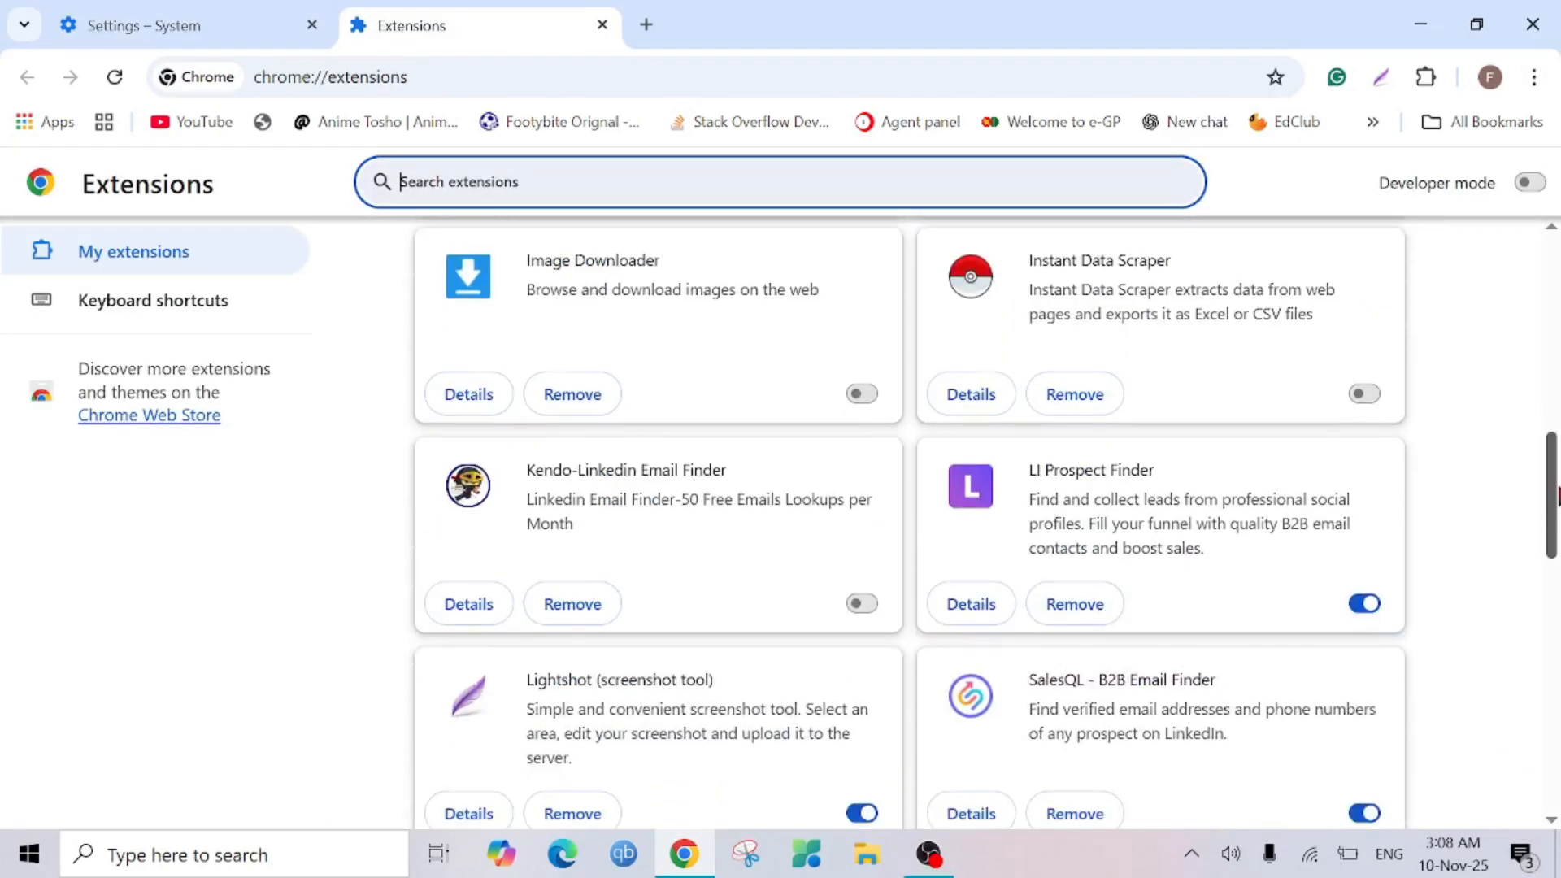
scroll(down, 3)
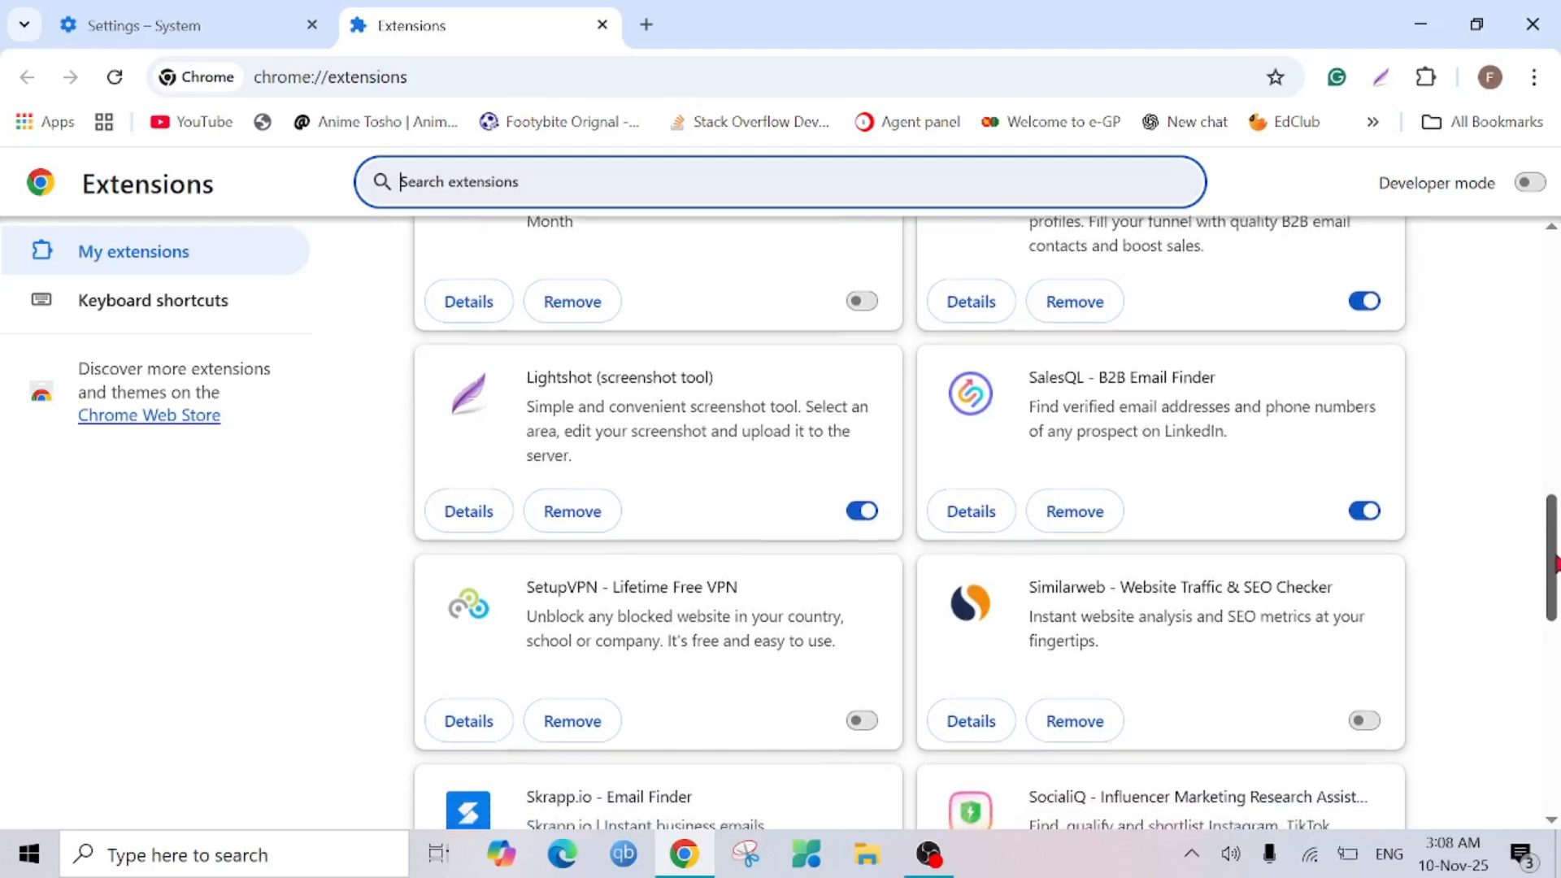
scroll(down, 3)
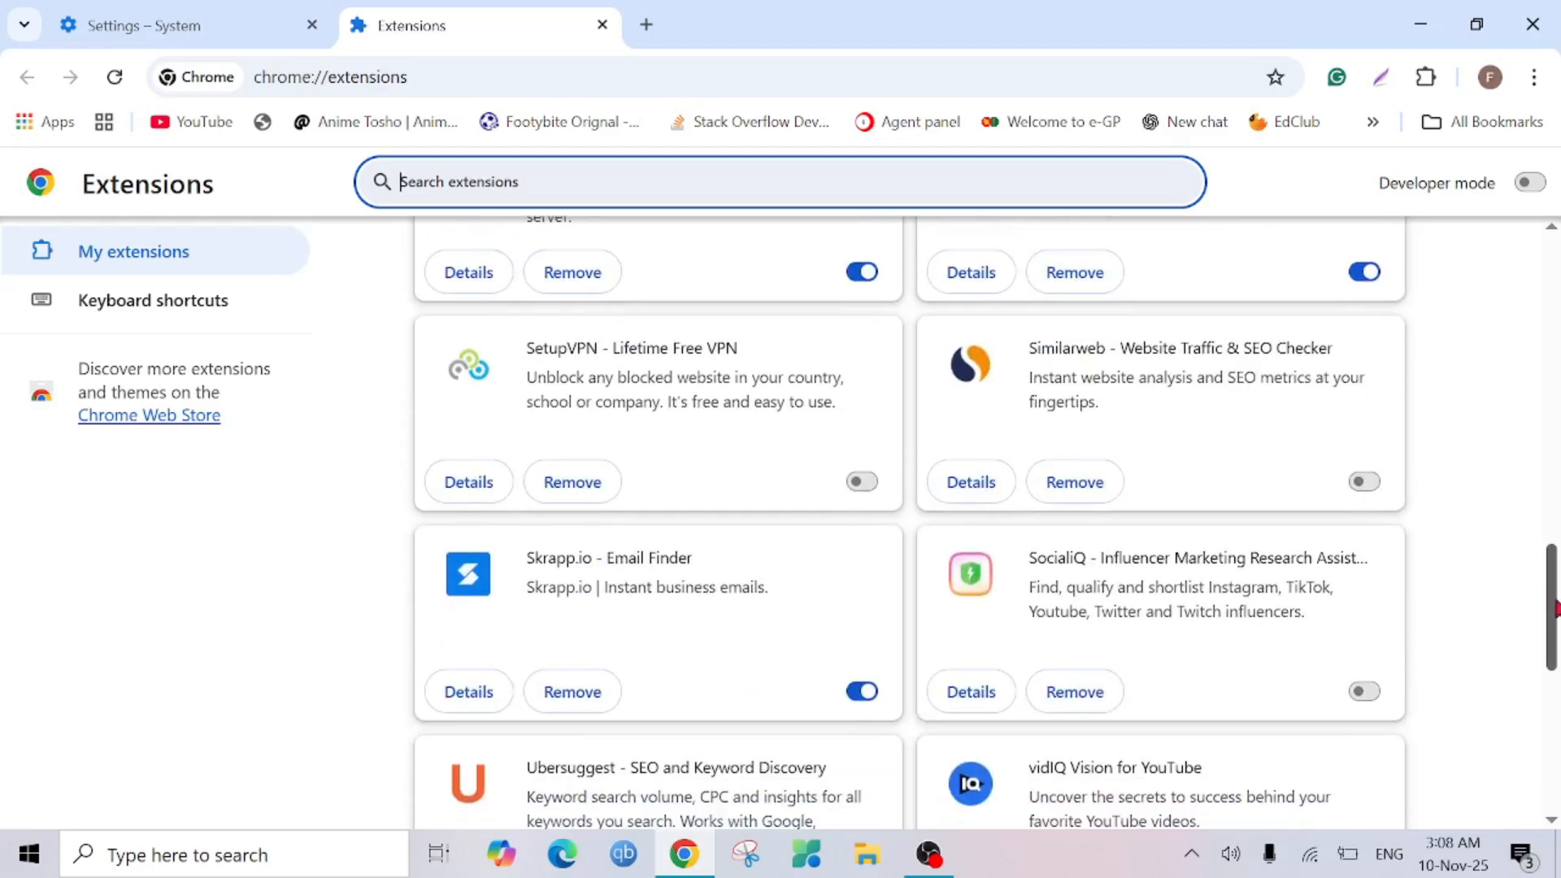
mouse_move(1139, 400)
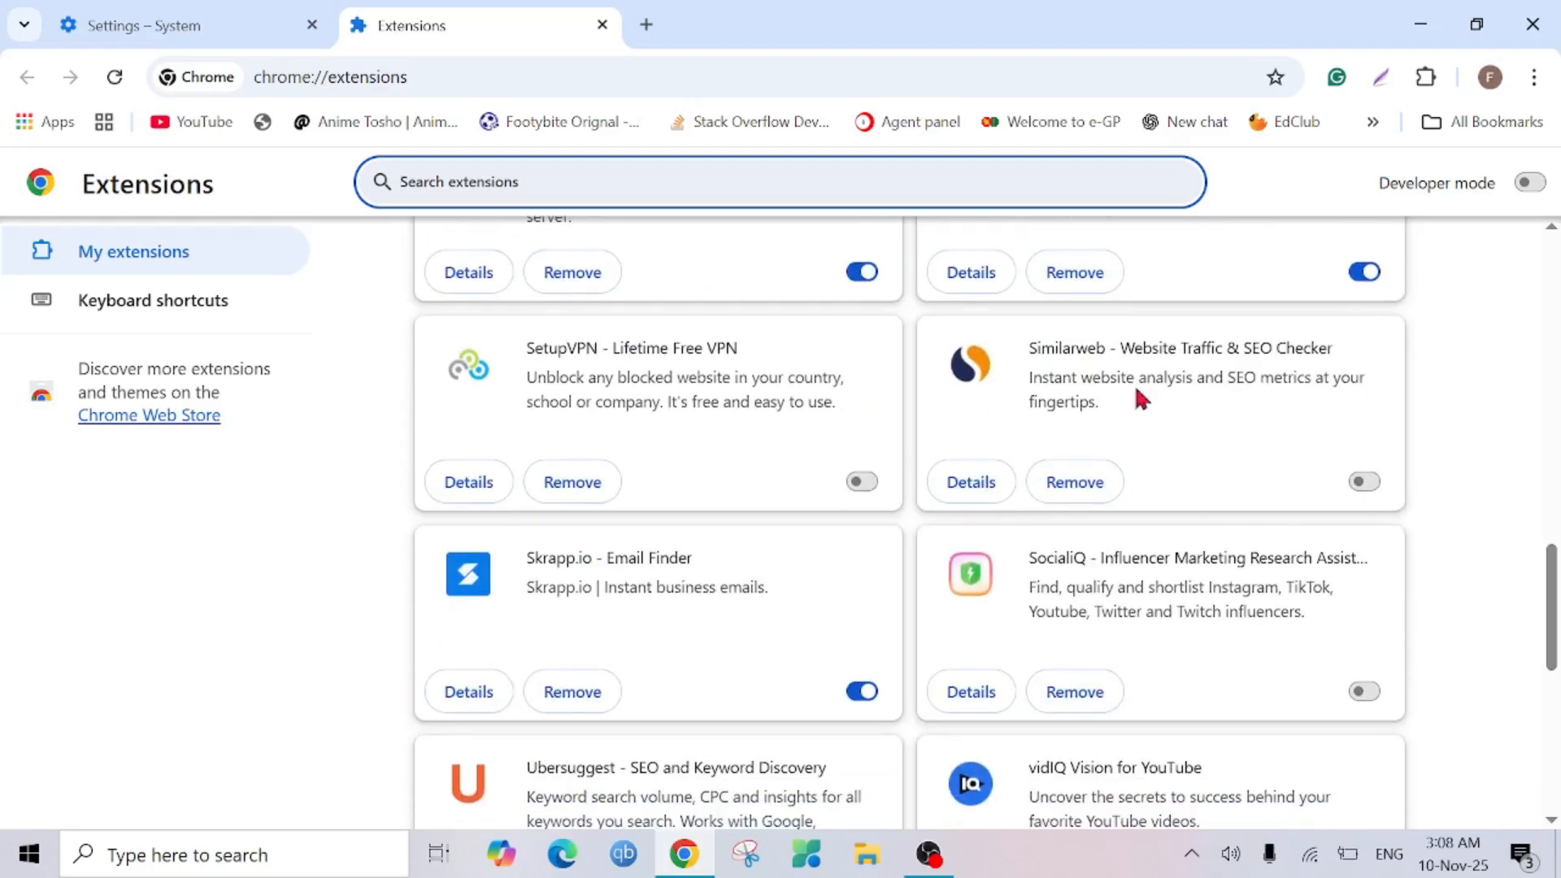
mouse_move(1241, 480)
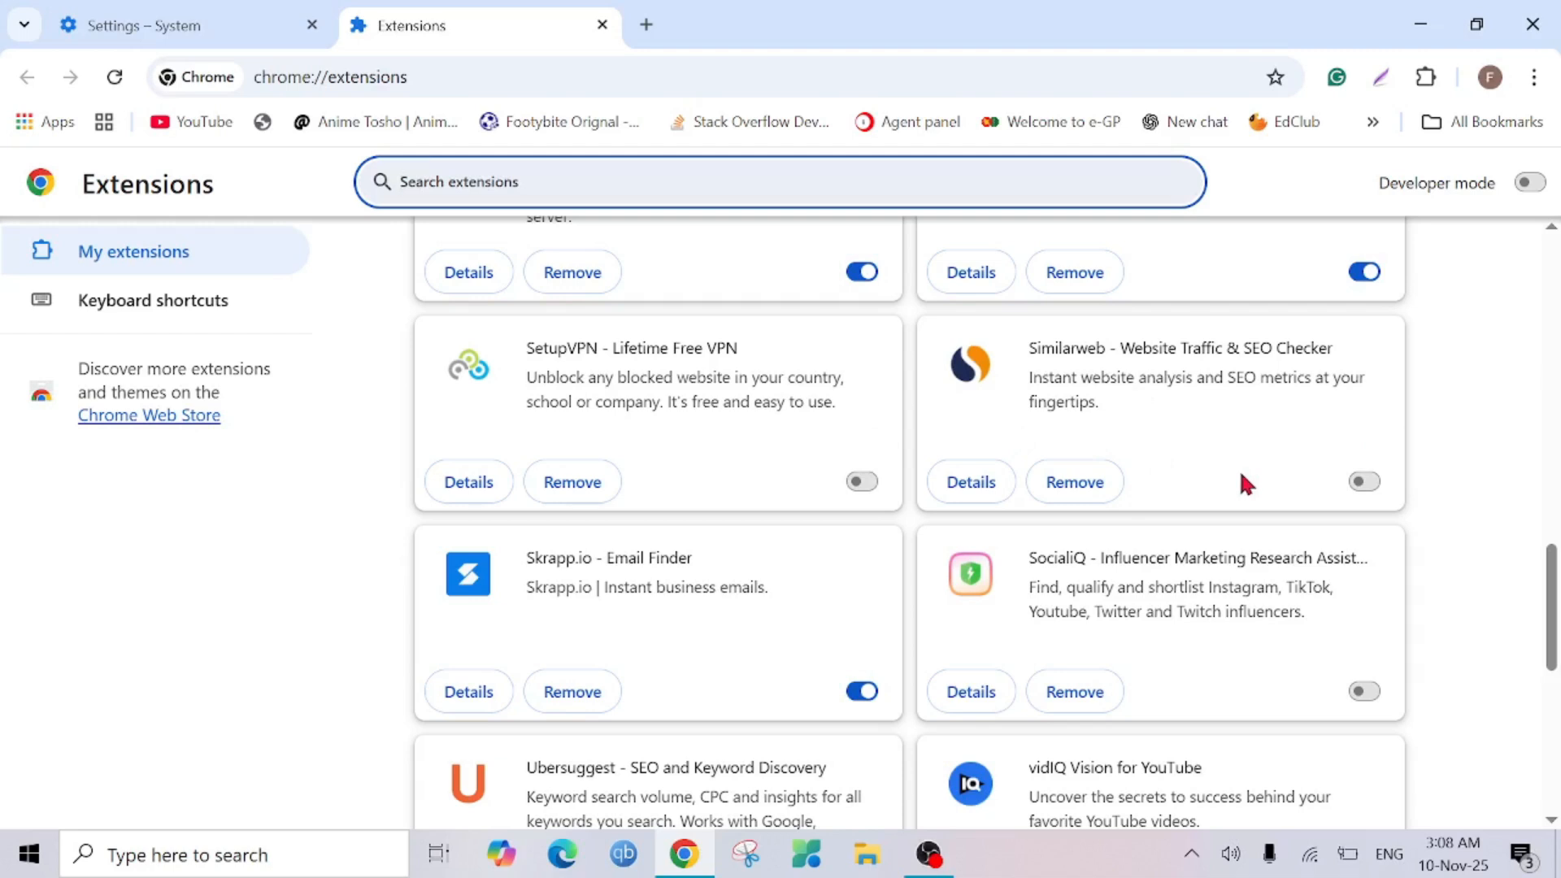
mouse_move(1054, 461)
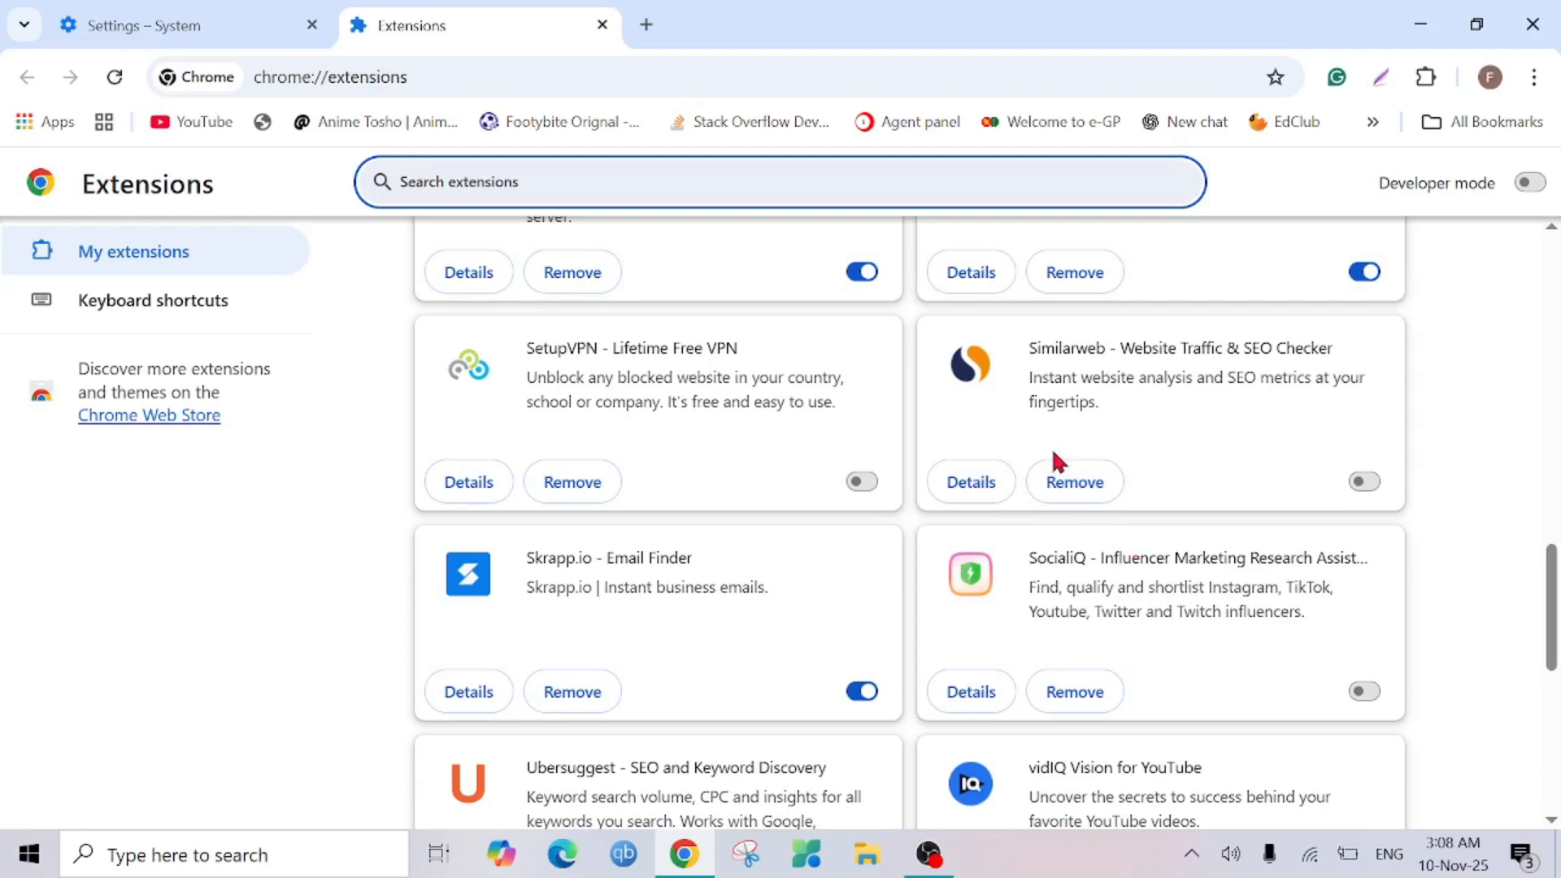
mouse_move(1069, 485)
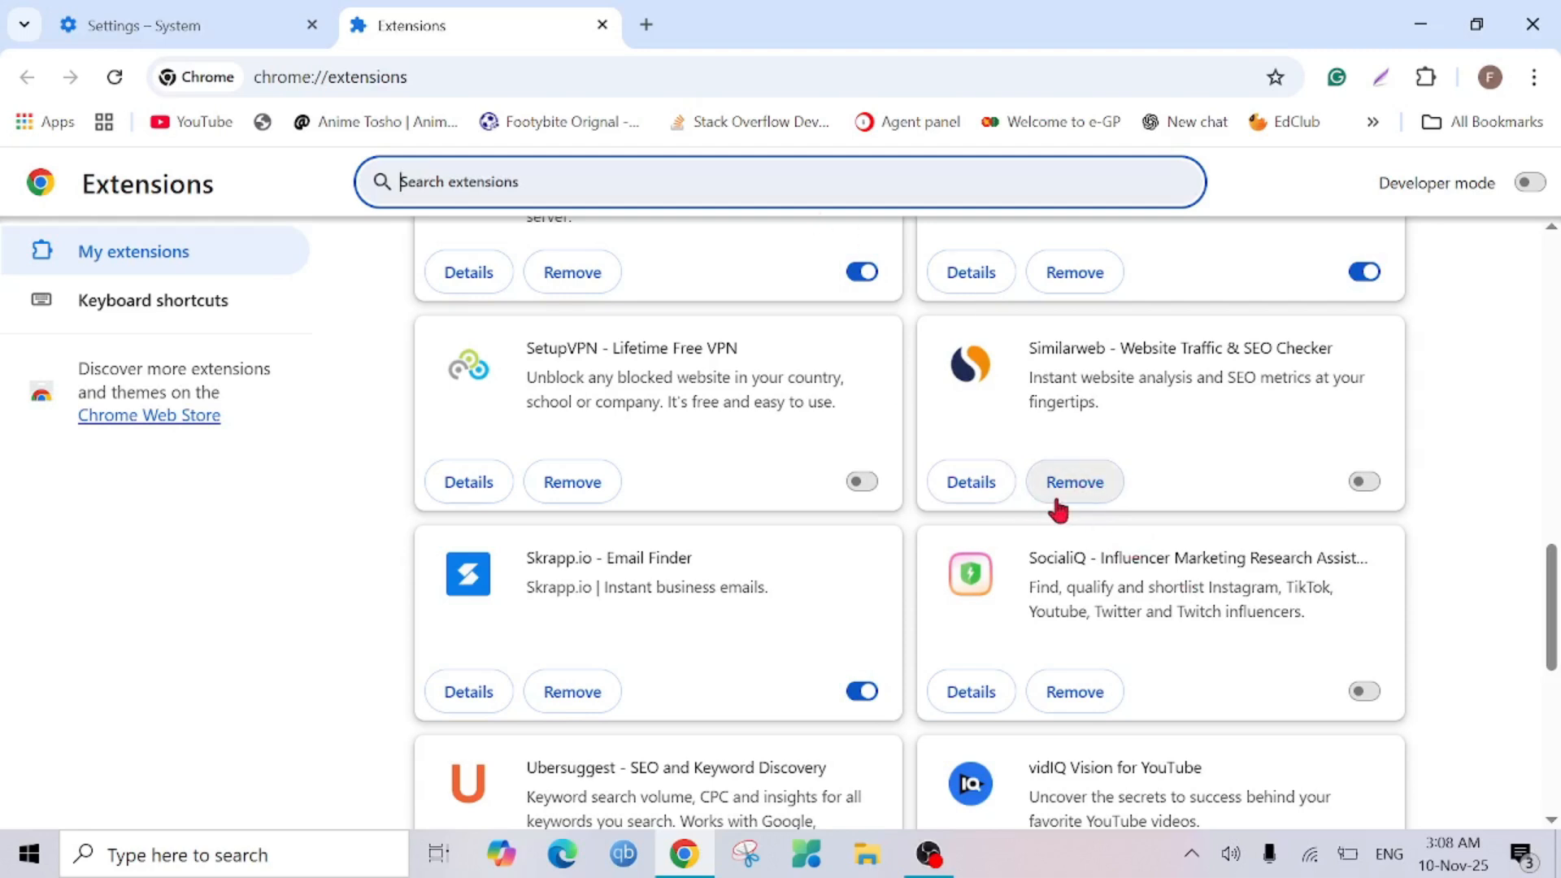
- Remove the Similarweb extension, confirm it, and close the survey tab that opens
click(1074, 481)
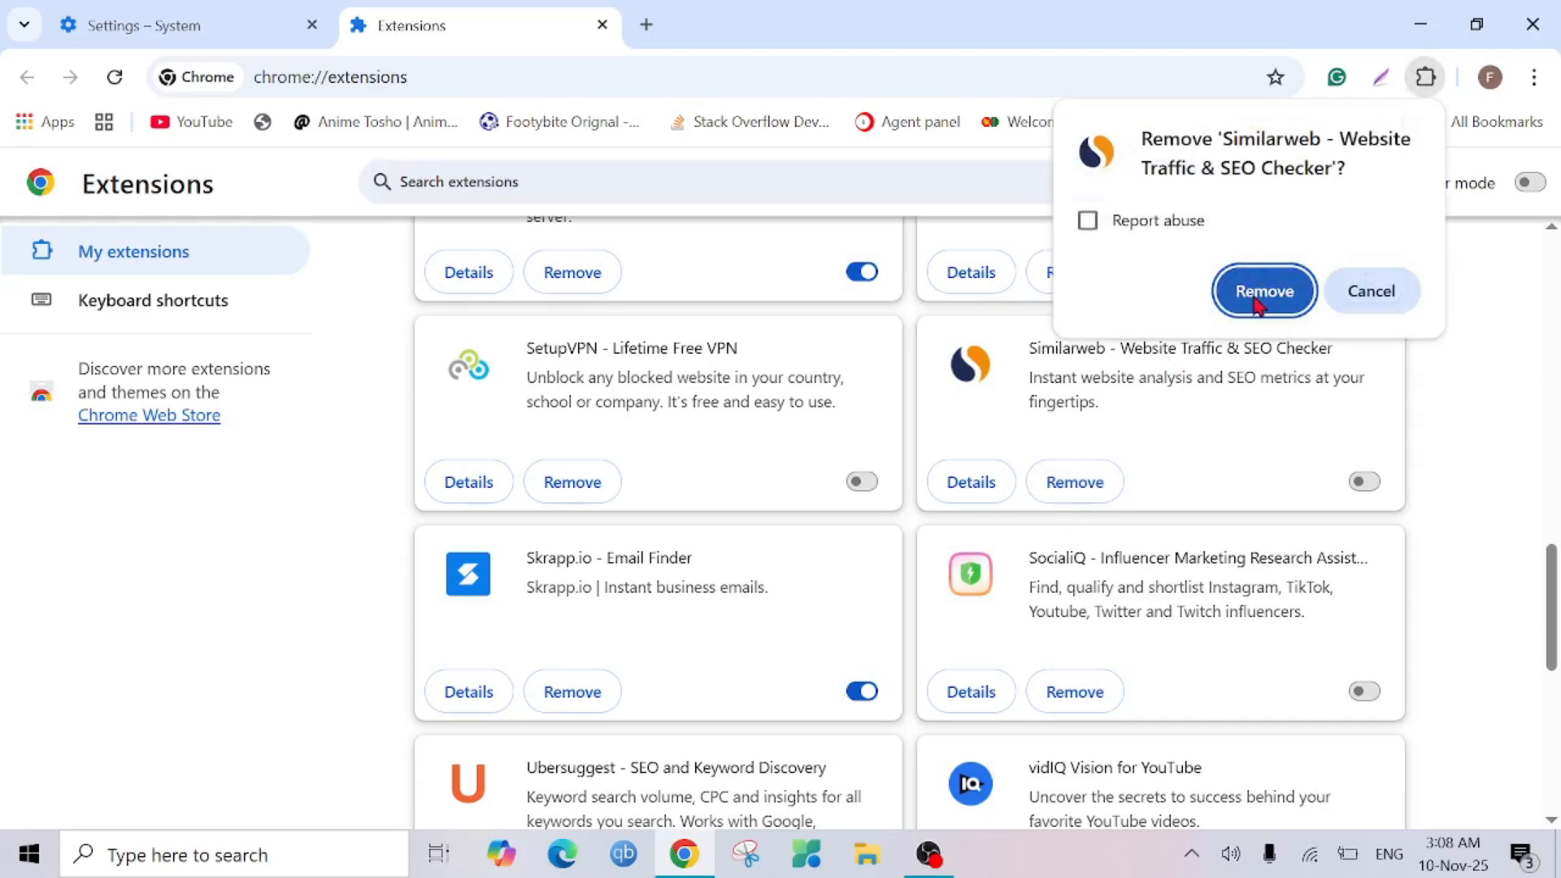
click(1263, 290)
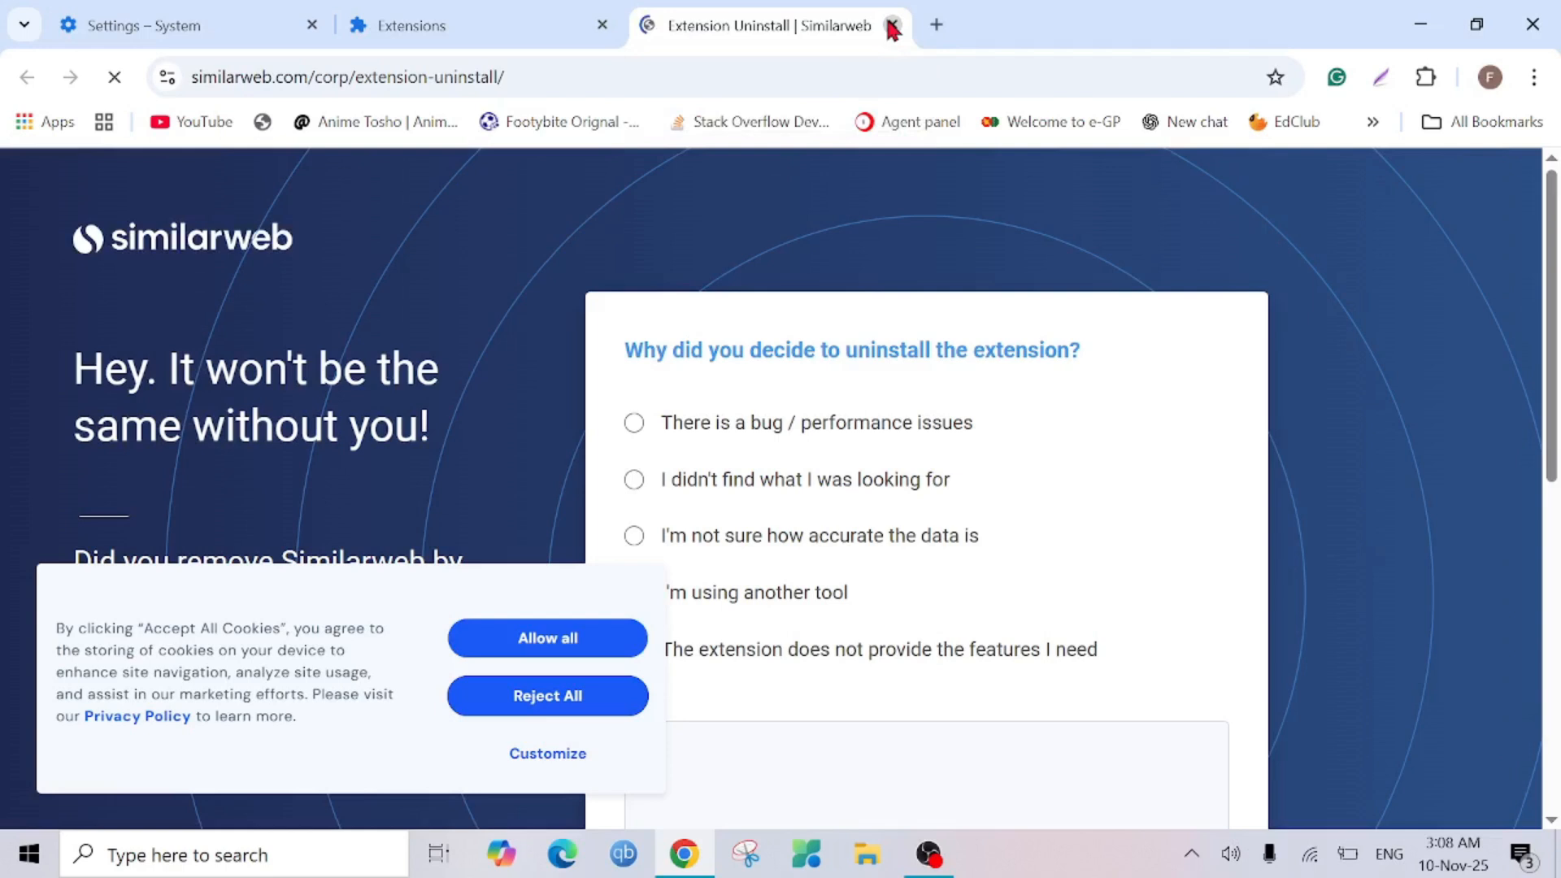
click(893, 26)
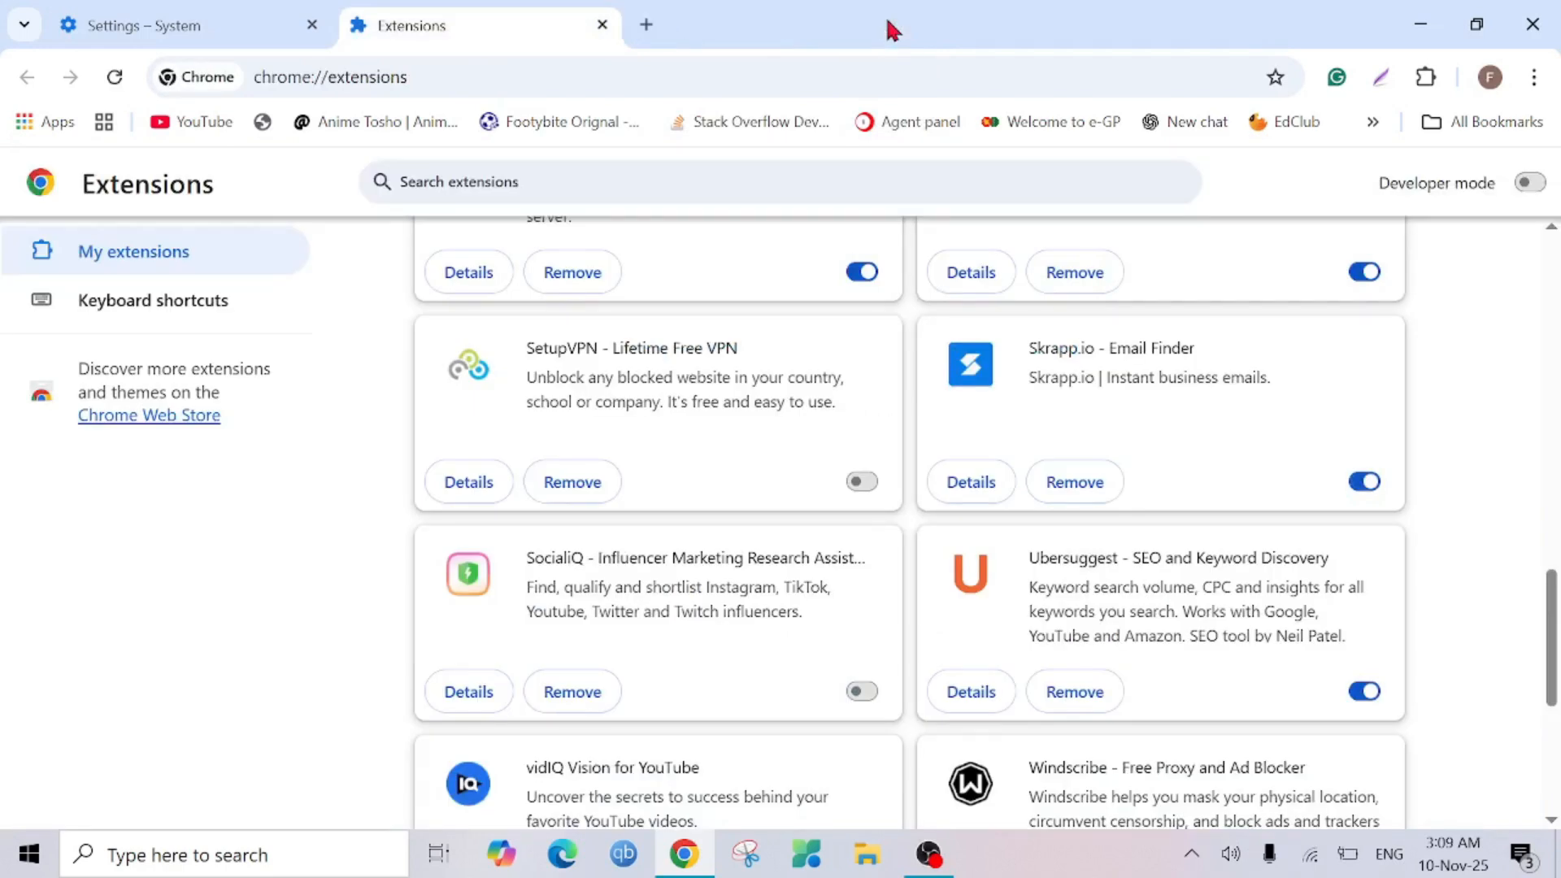
mouse_move(949, 556)
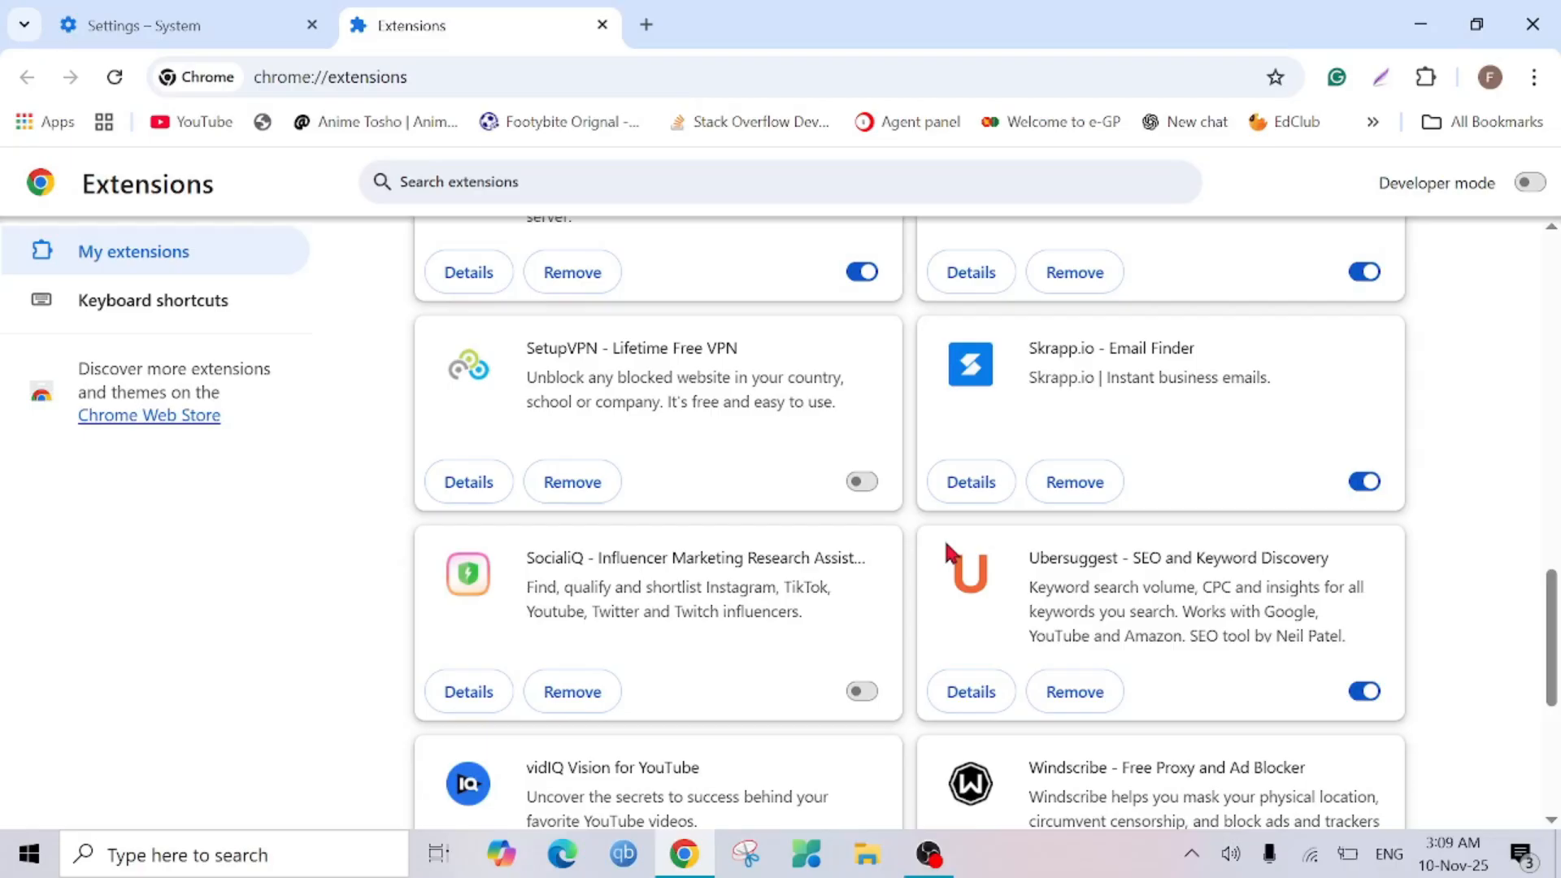